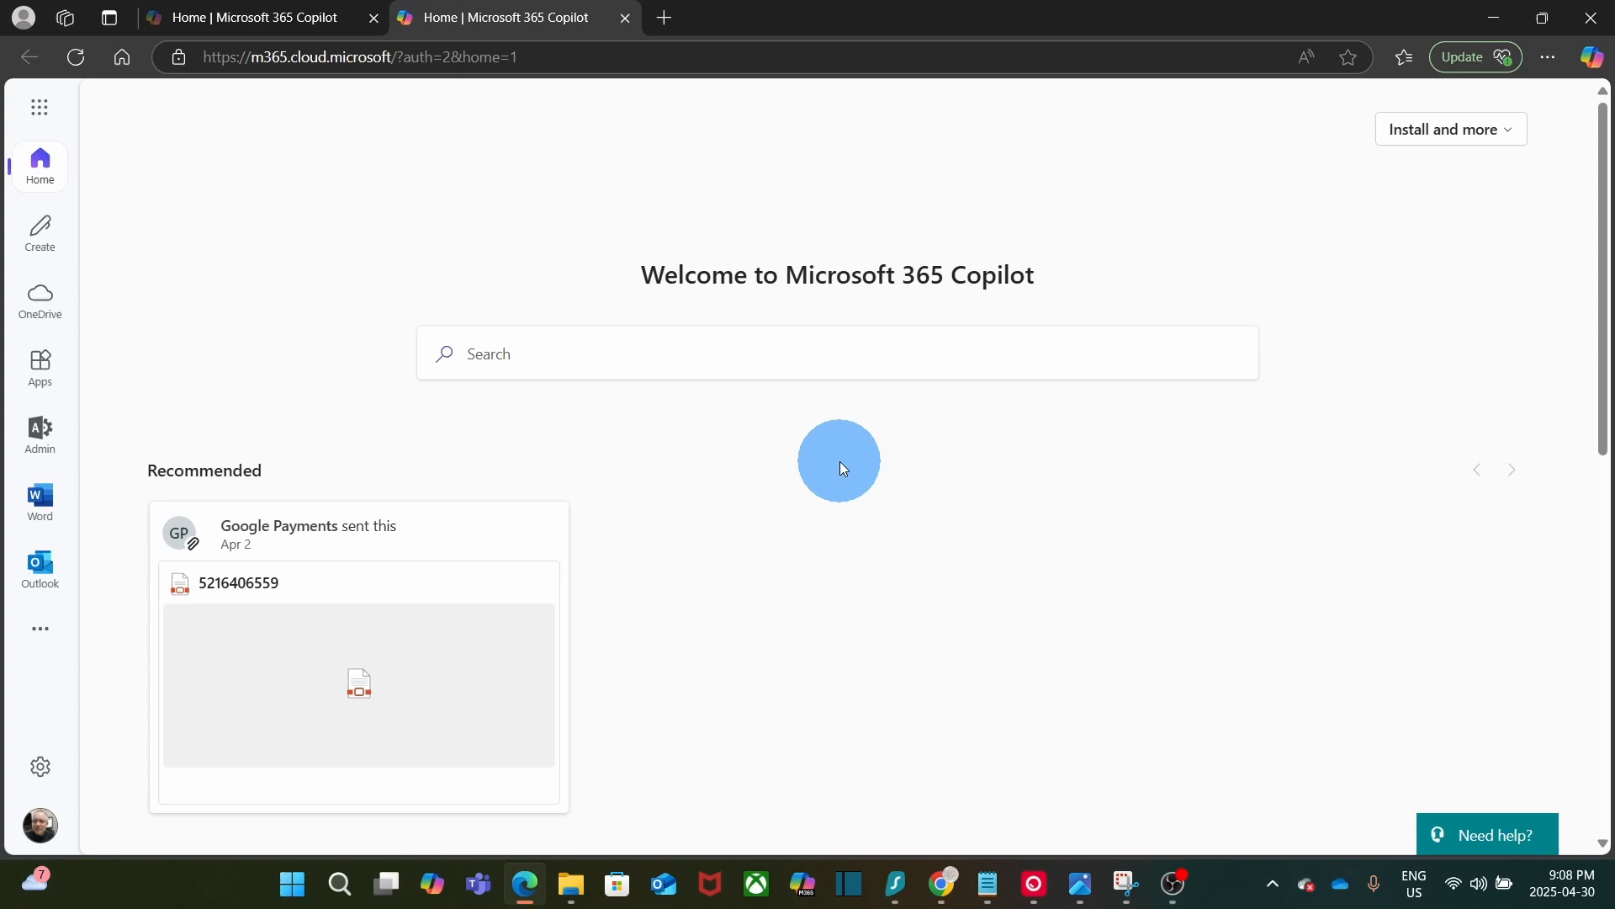
mouse_move(706, 463)
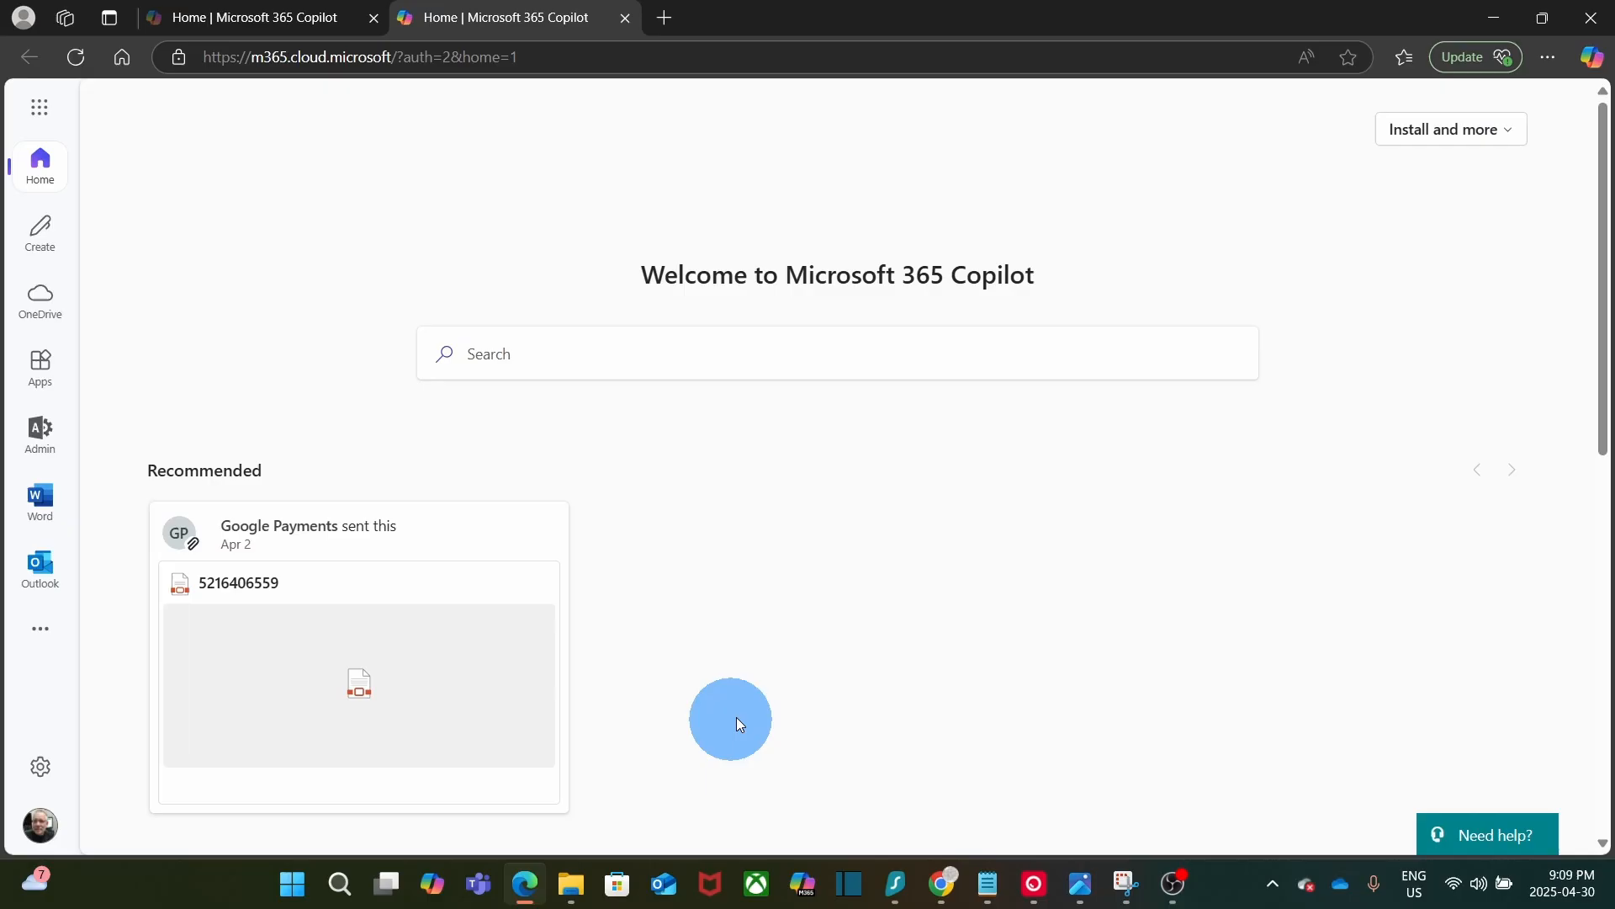
mouse_move(1556, 124)
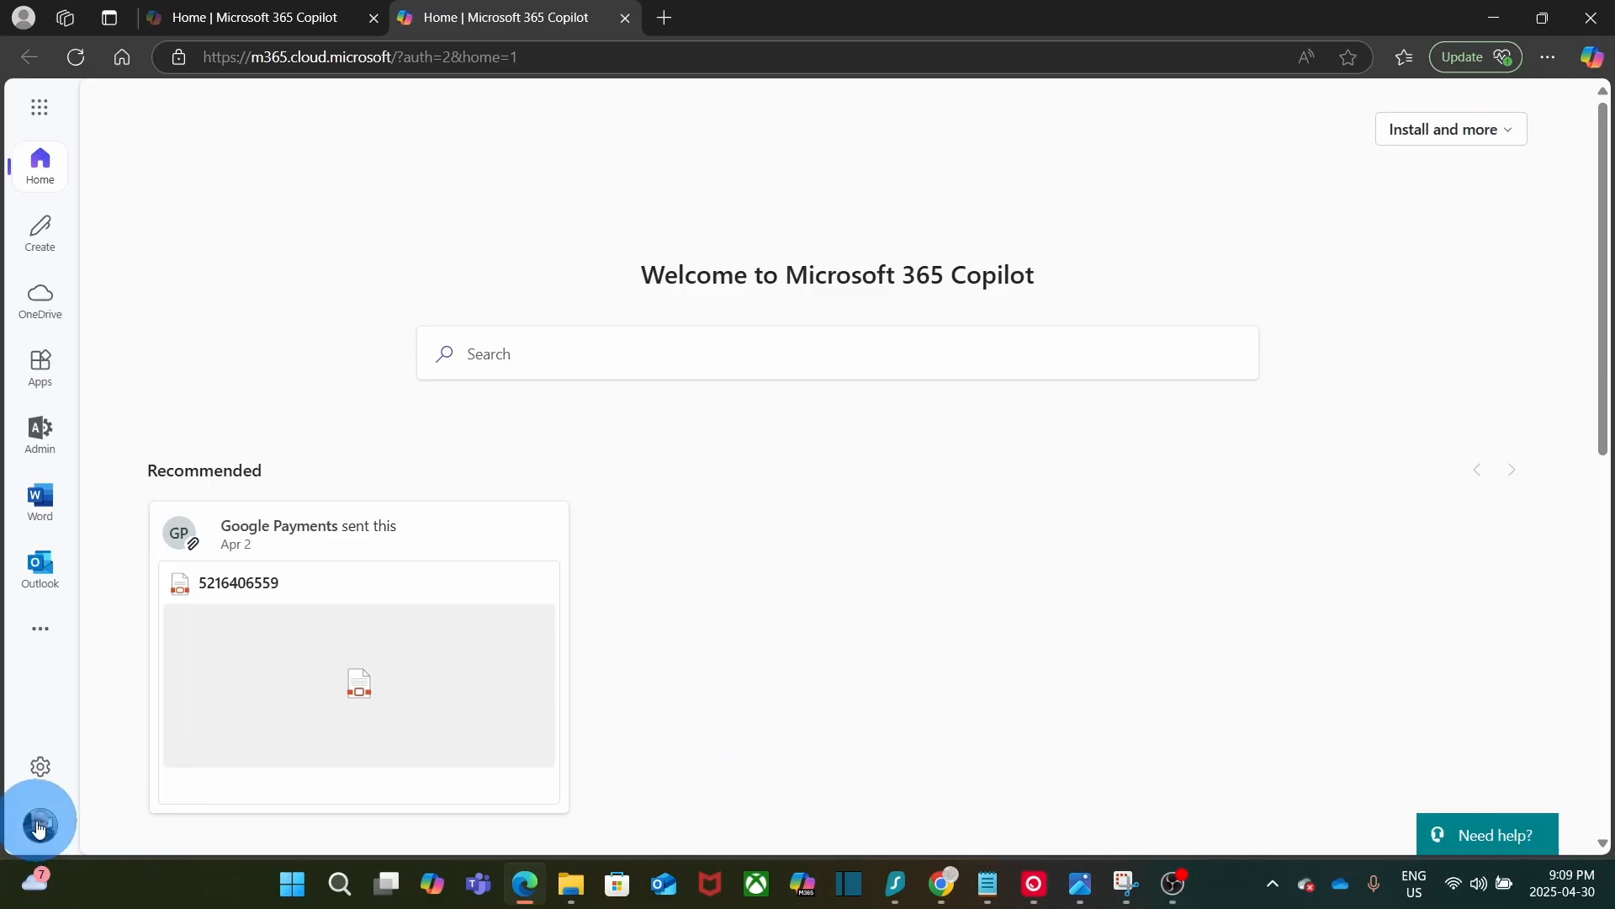
Open the My Account overview from the profile picture menu's View account option.
click(40, 822)
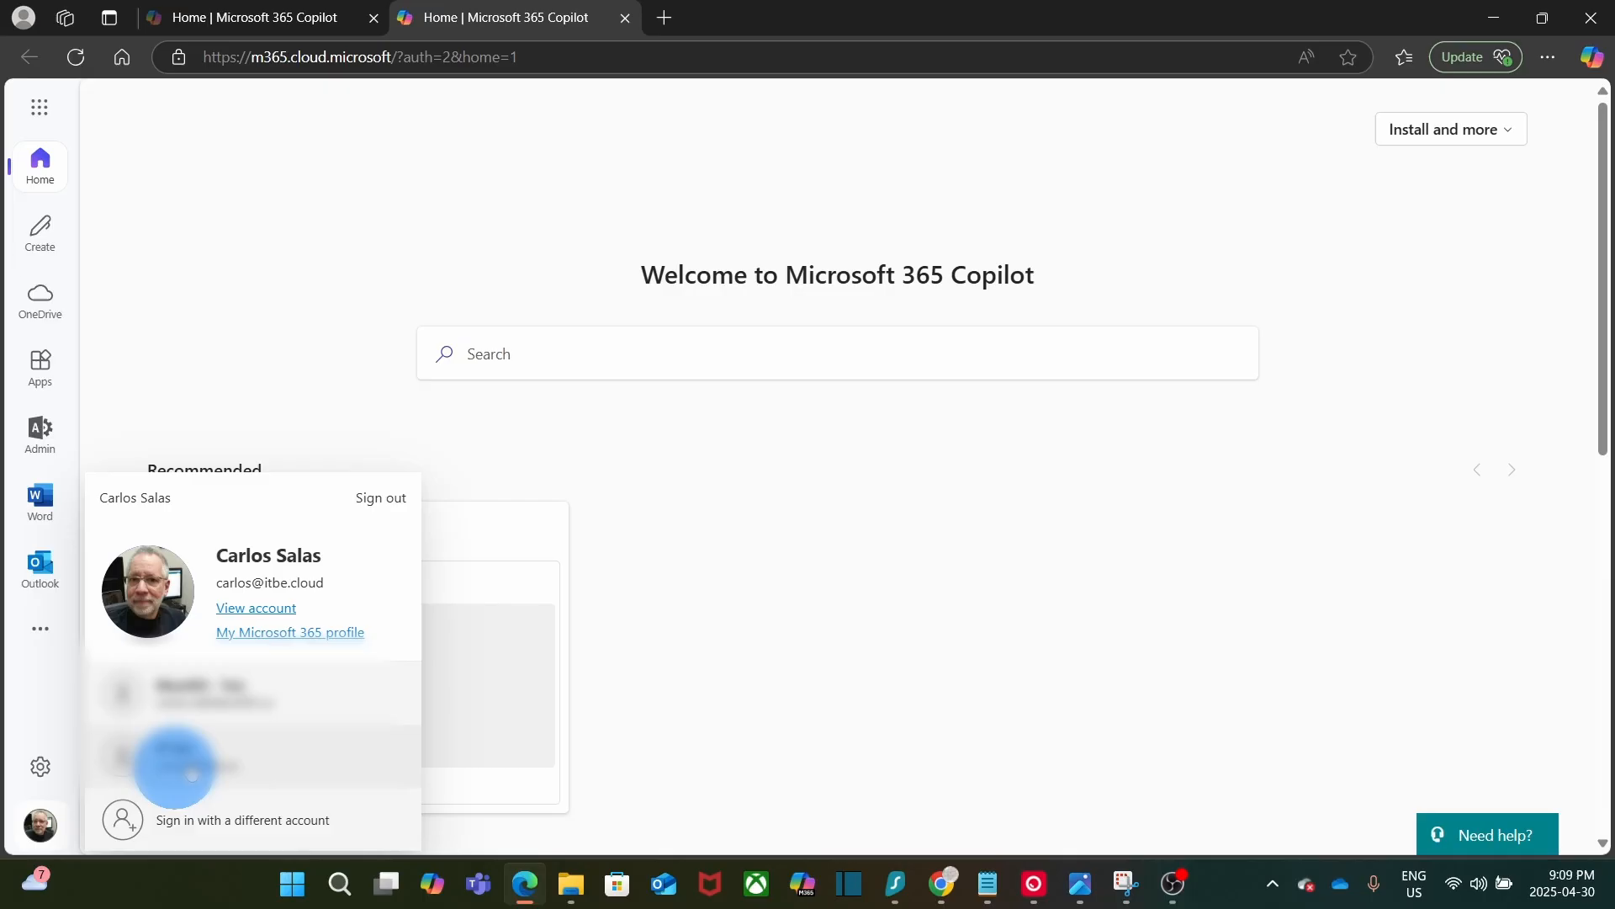
click(254, 607)
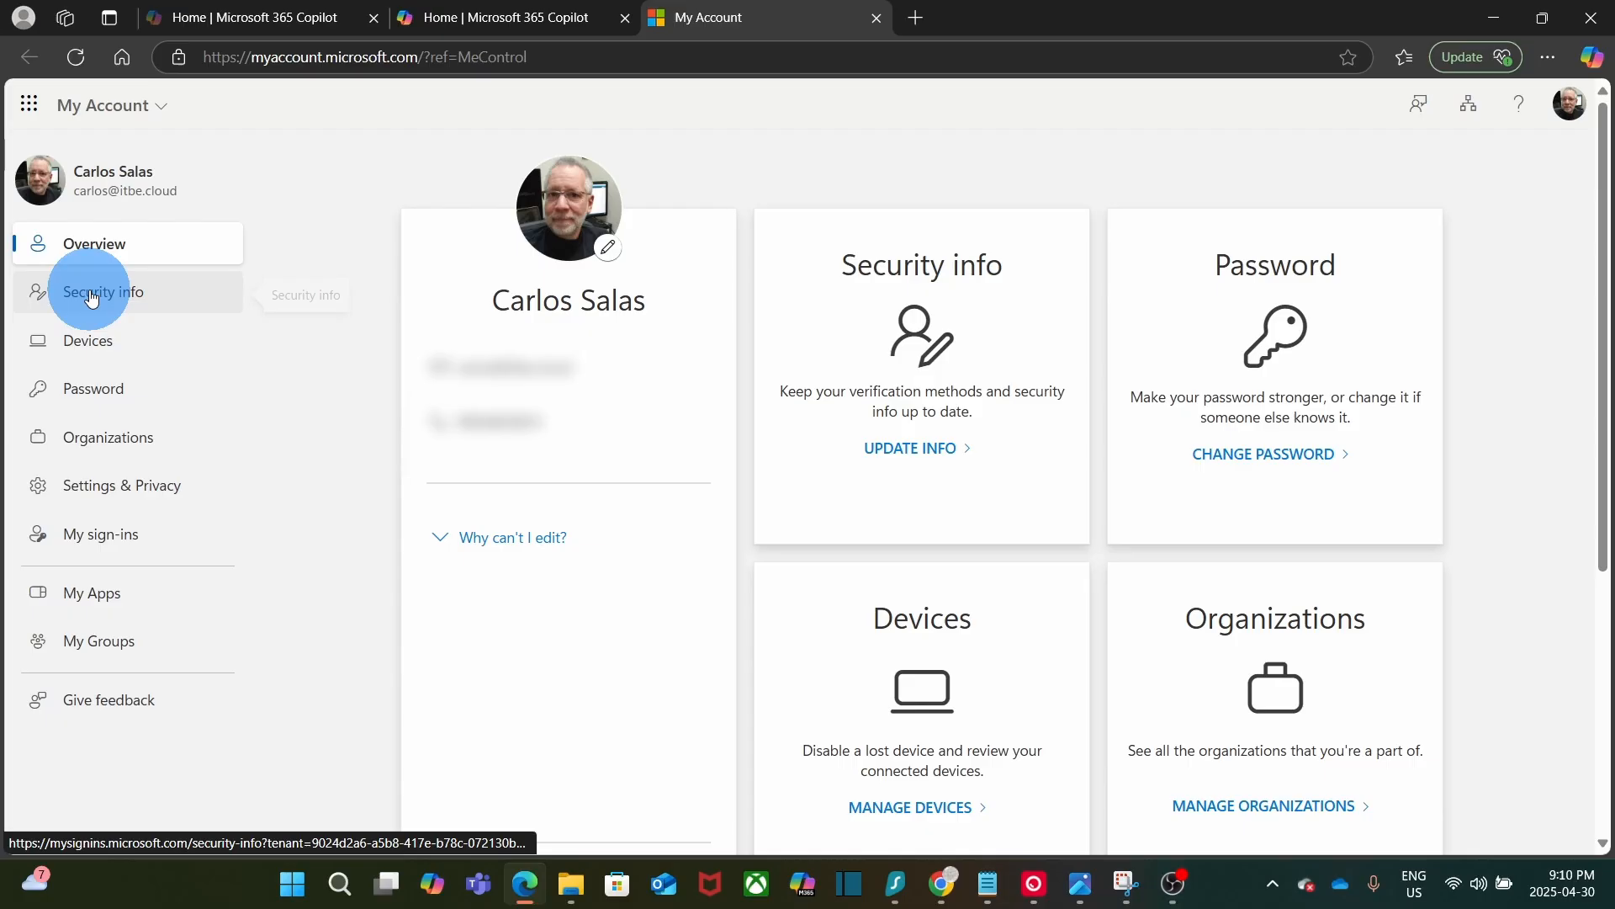
mouse_move(91, 292)
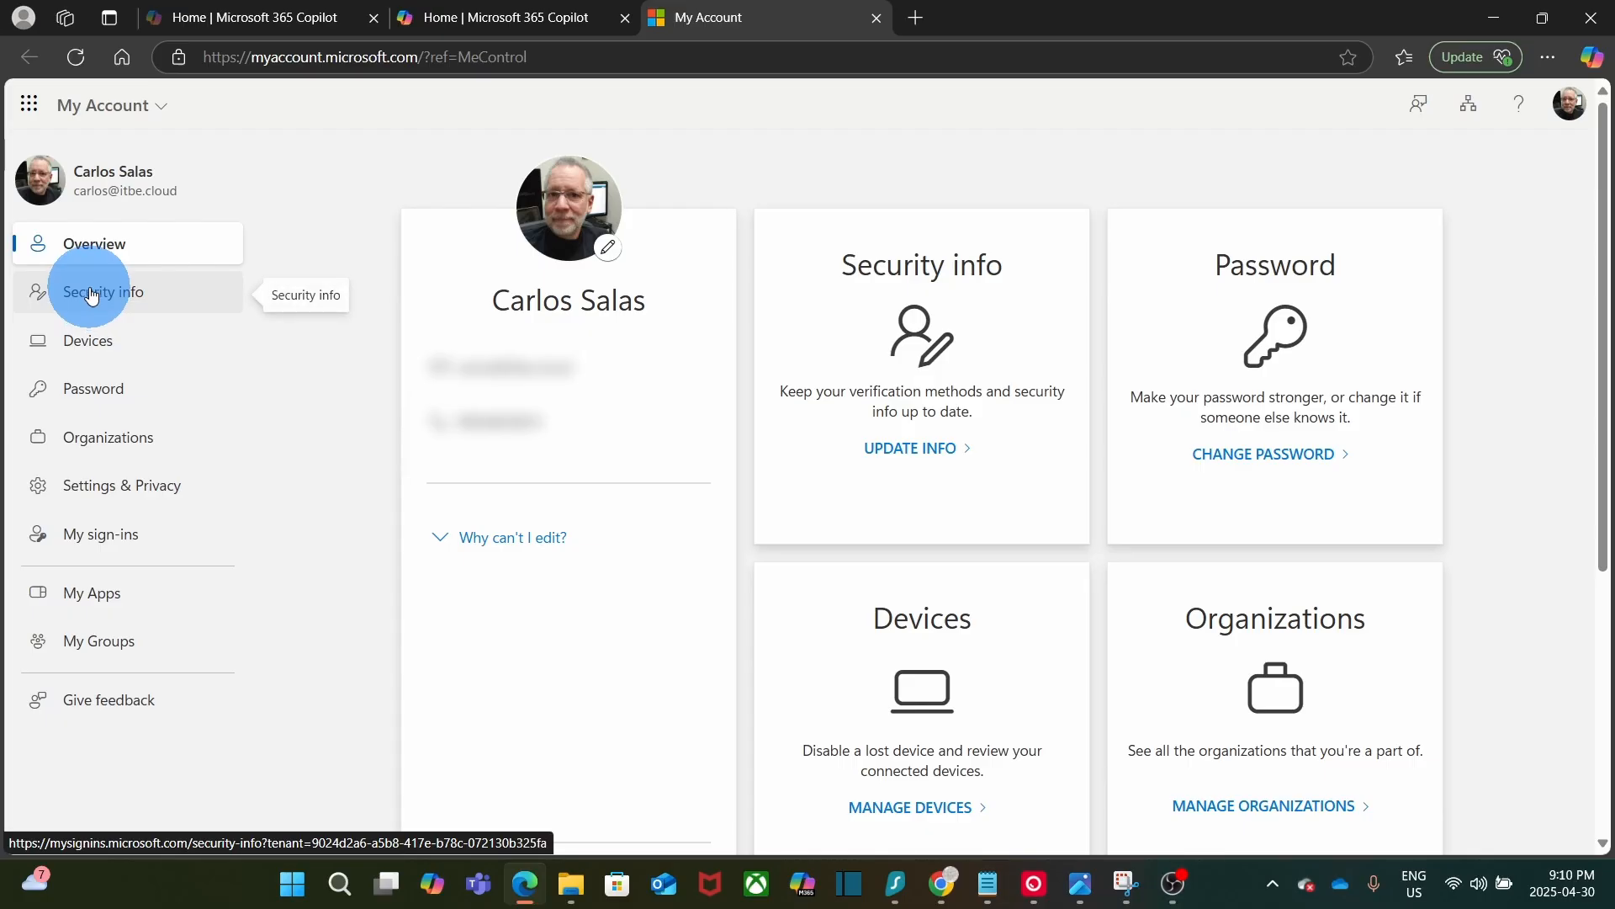
mouse_move(882, 450)
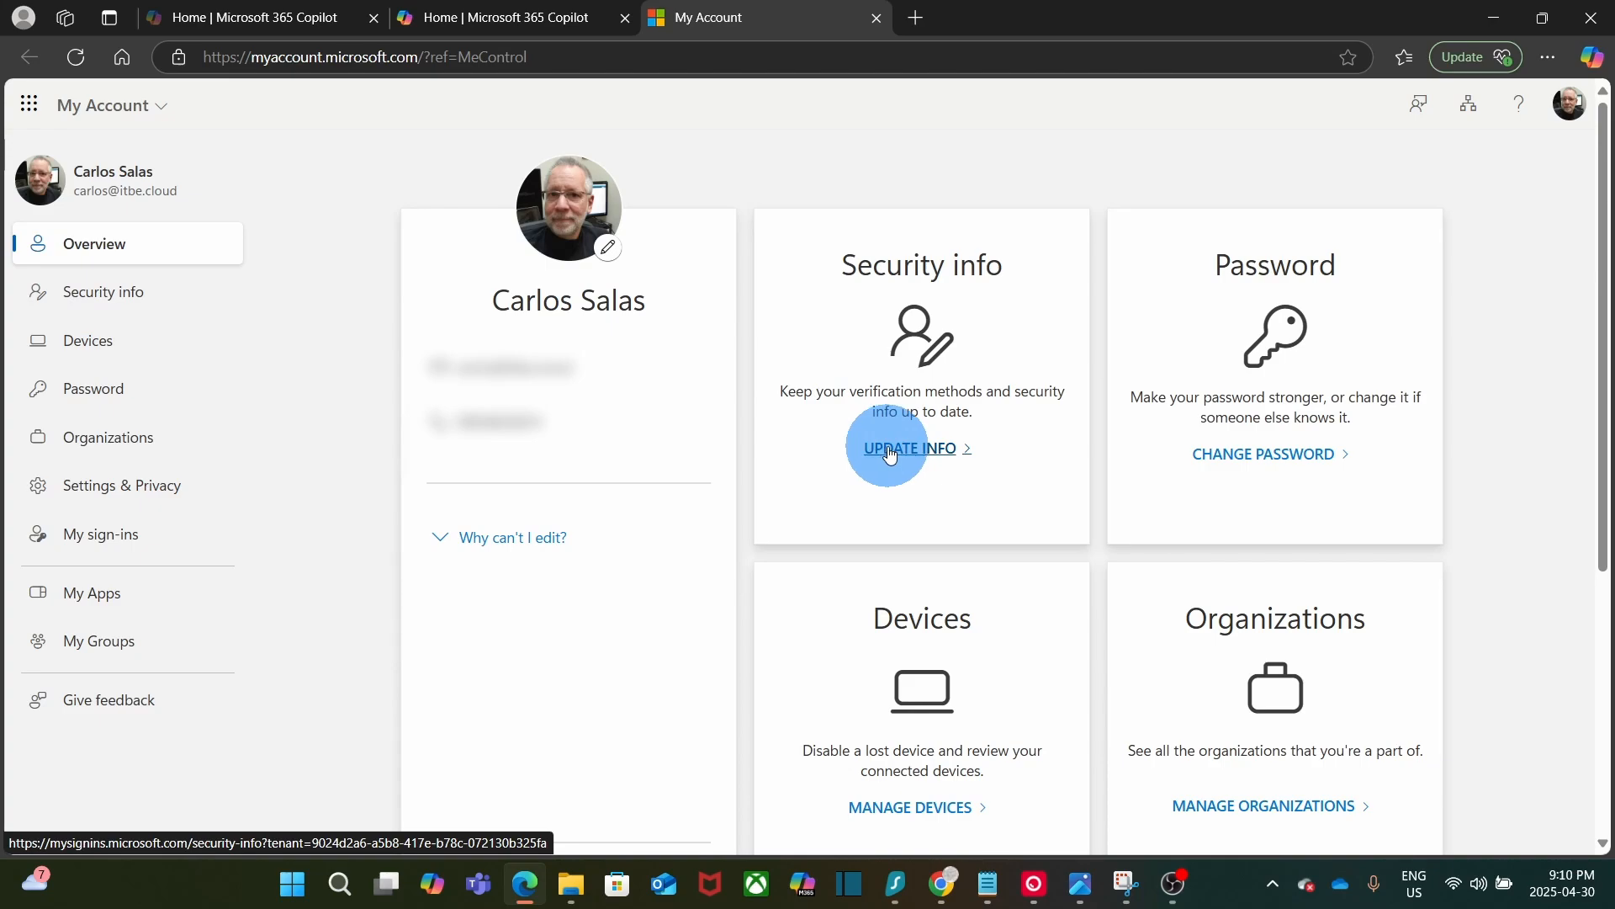
Open the Security info page from the Security info card's UPDATE INFO link.
click(908, 448)
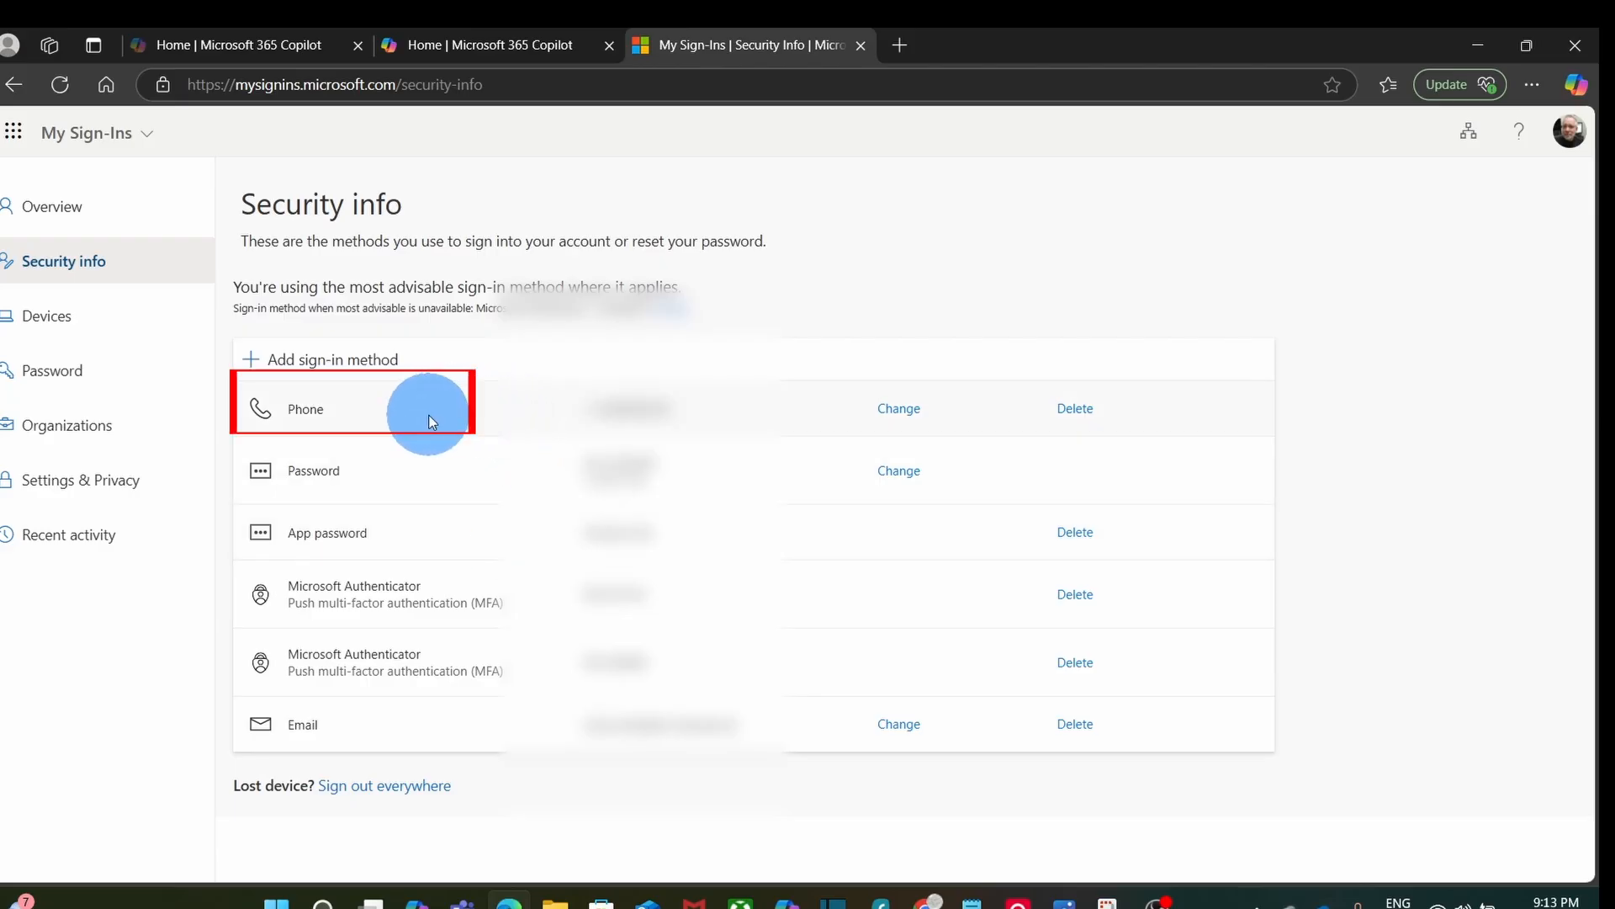
mouse_move(426, 481)
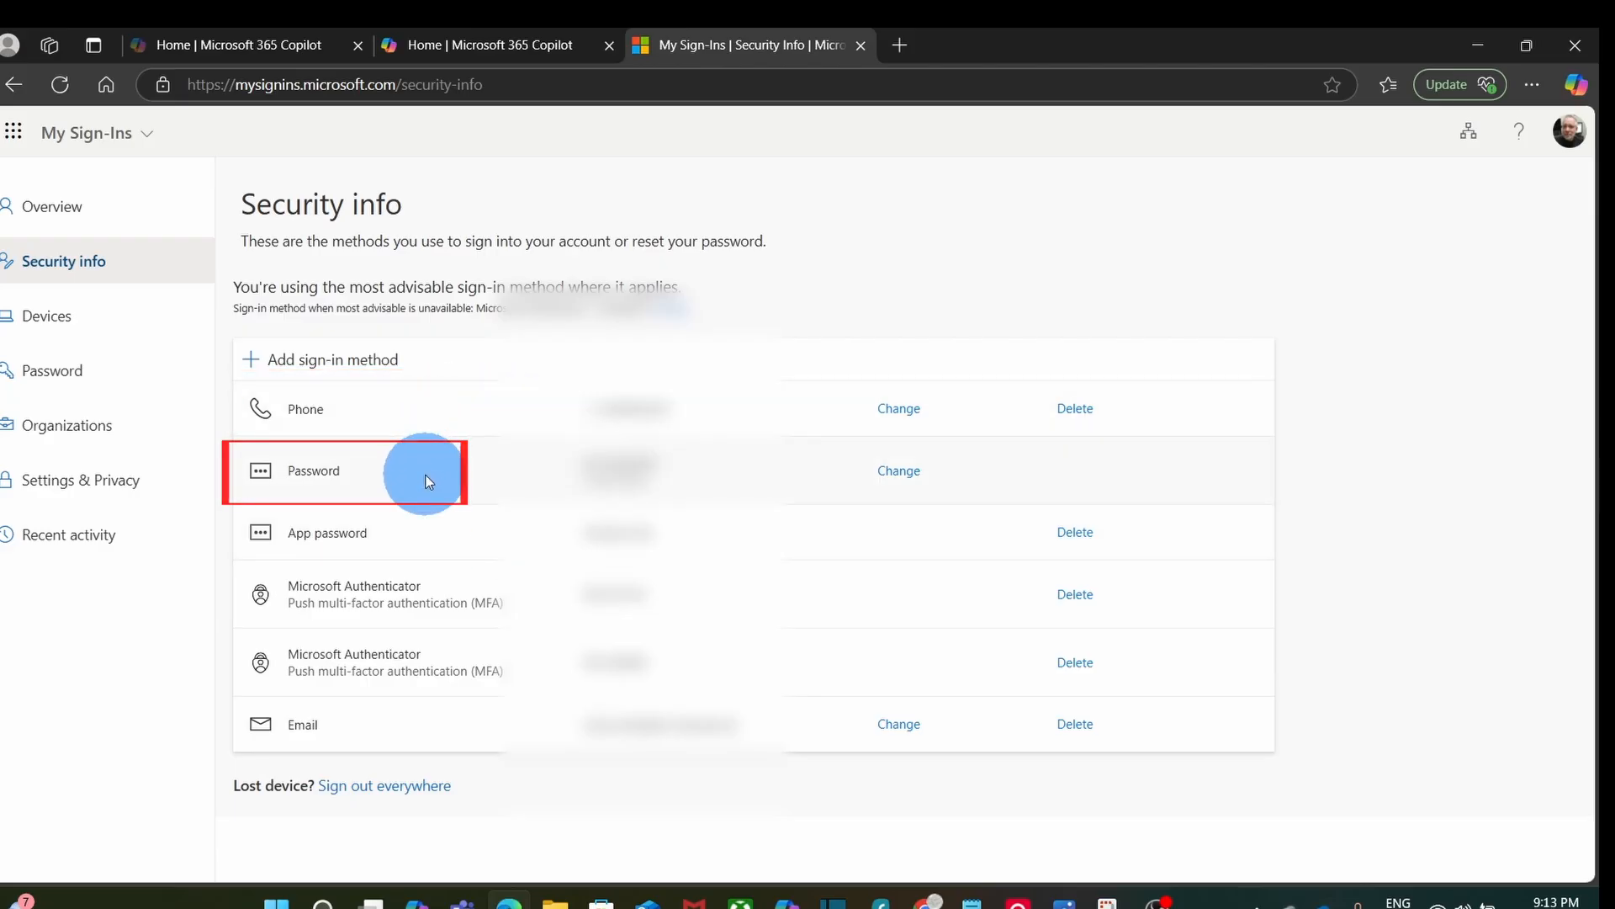
mouse_move(419, 543)
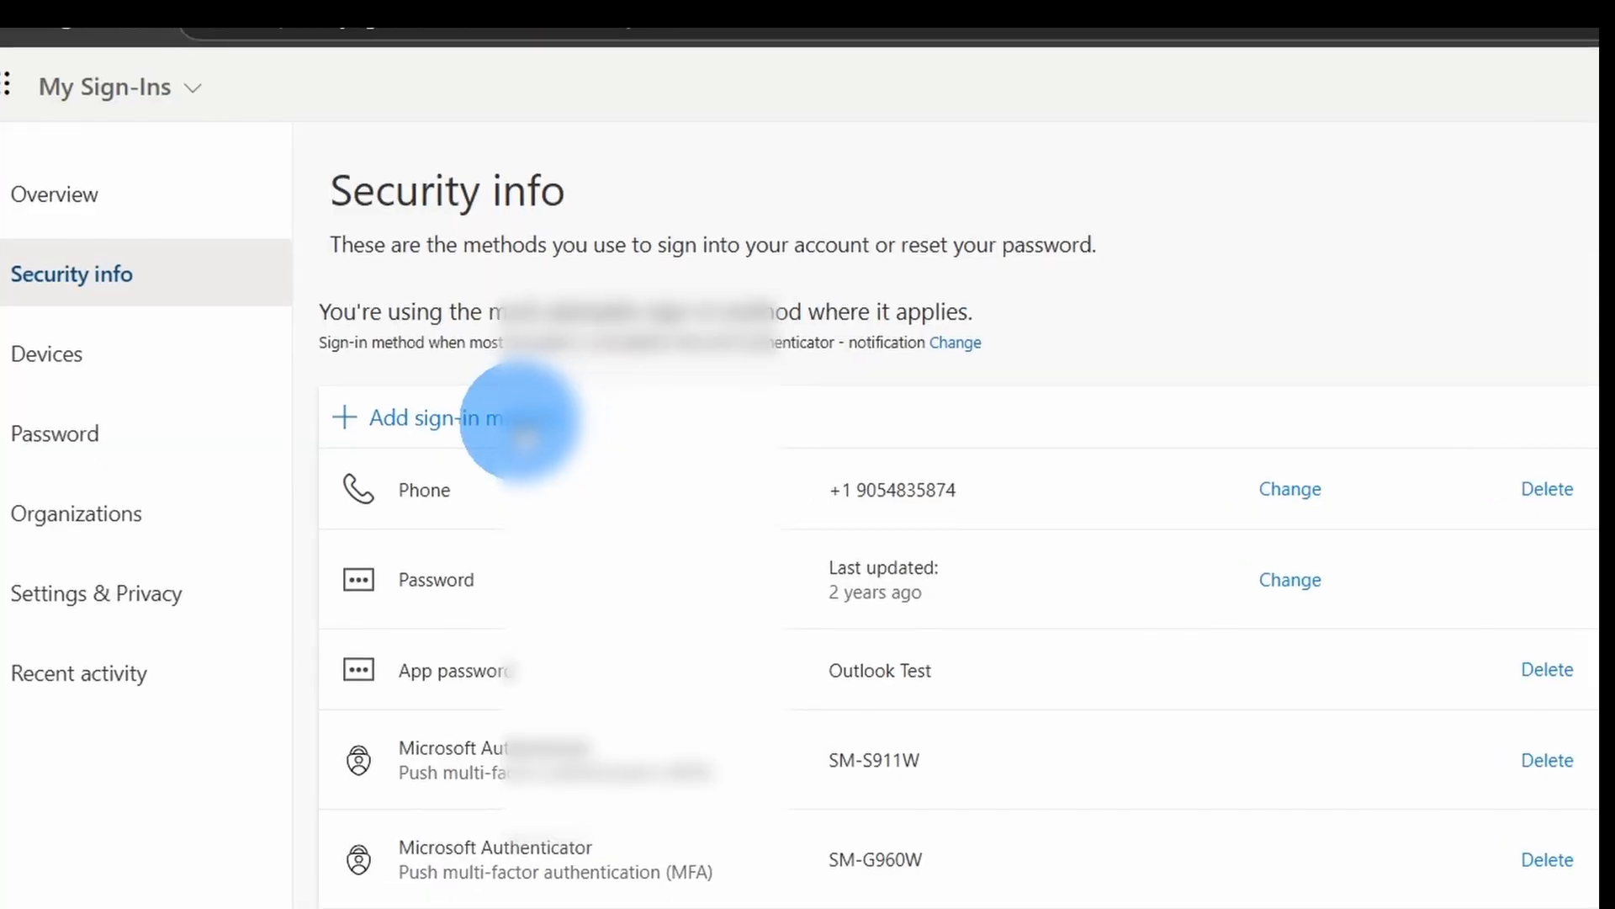
Open the Add sign-in method dialog to view passkey, Authenticator and other options.
click(422, 417)
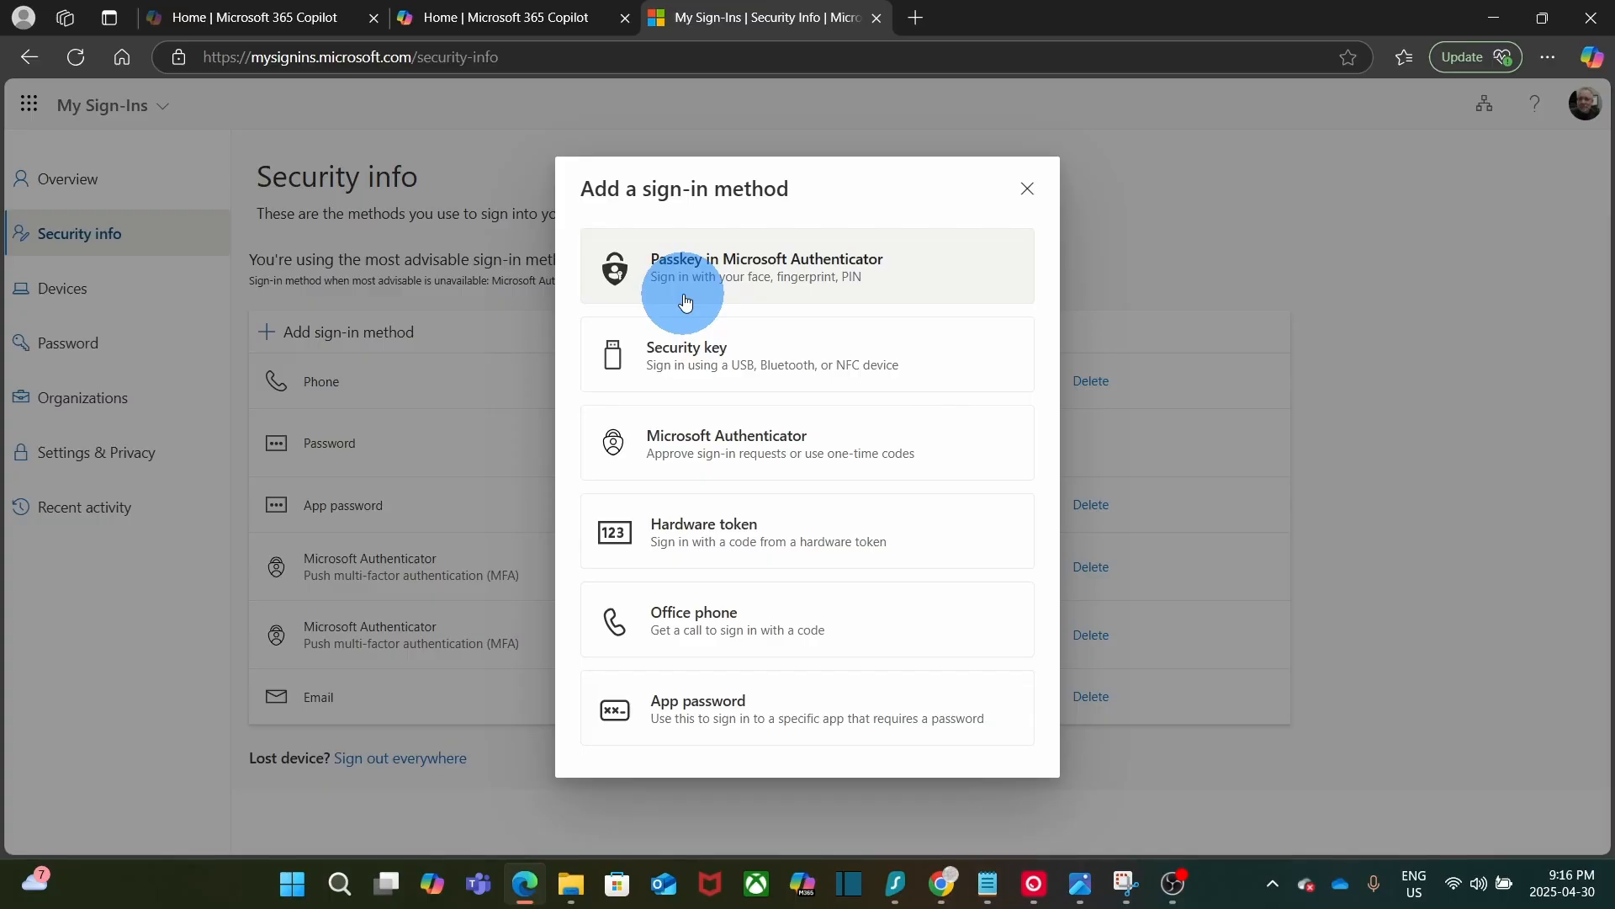
mouse_move(966, 286)
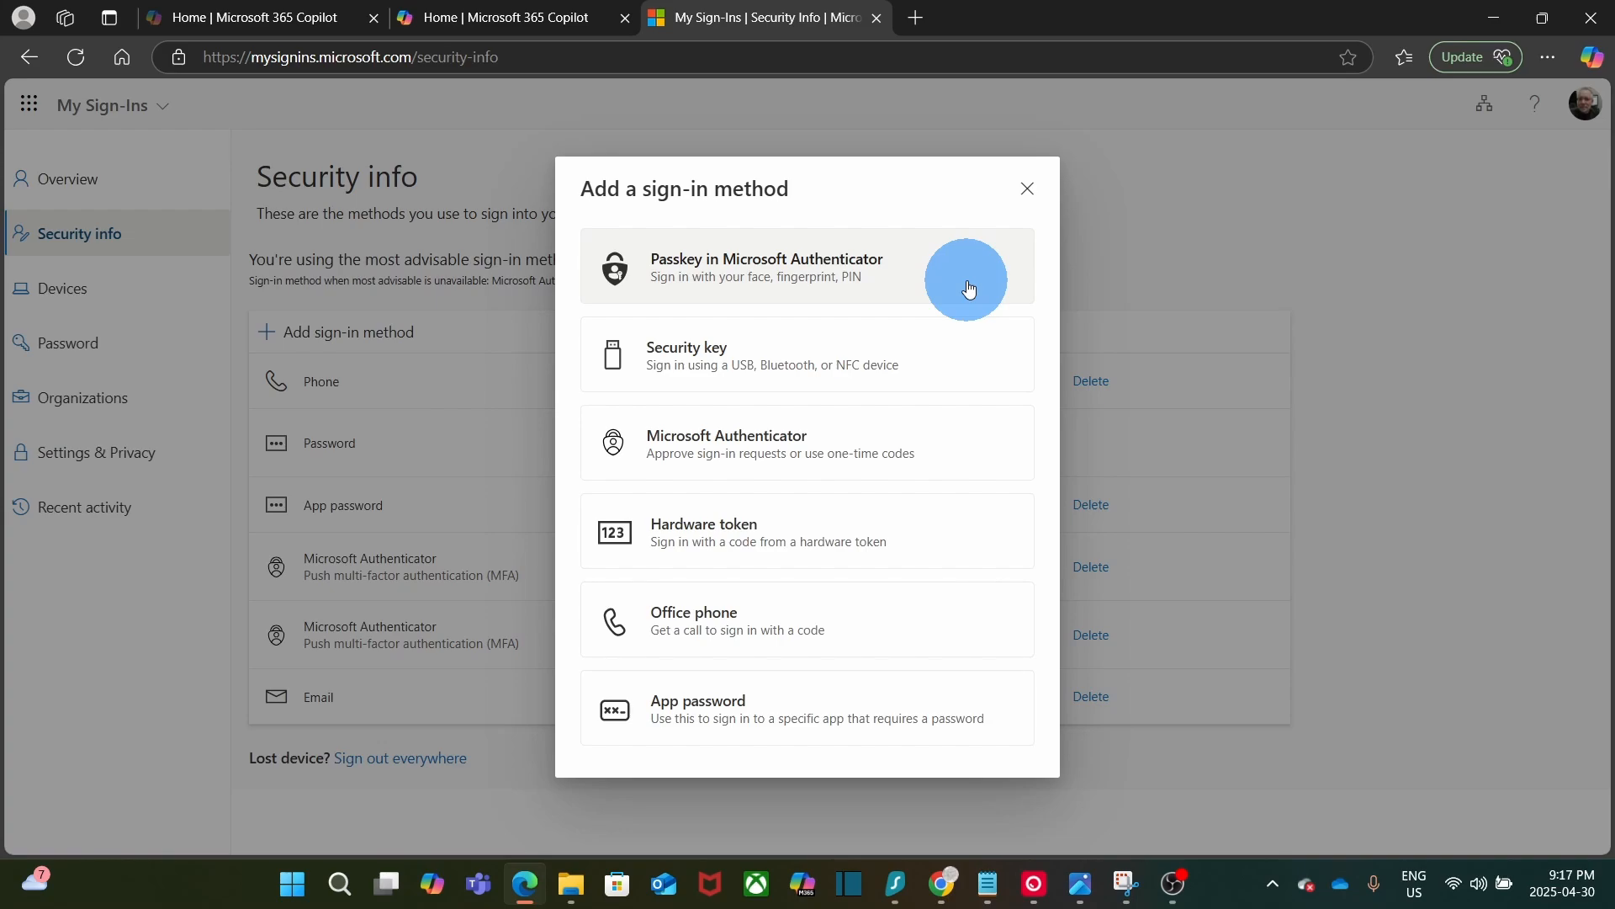
mouse_move(968, 279)
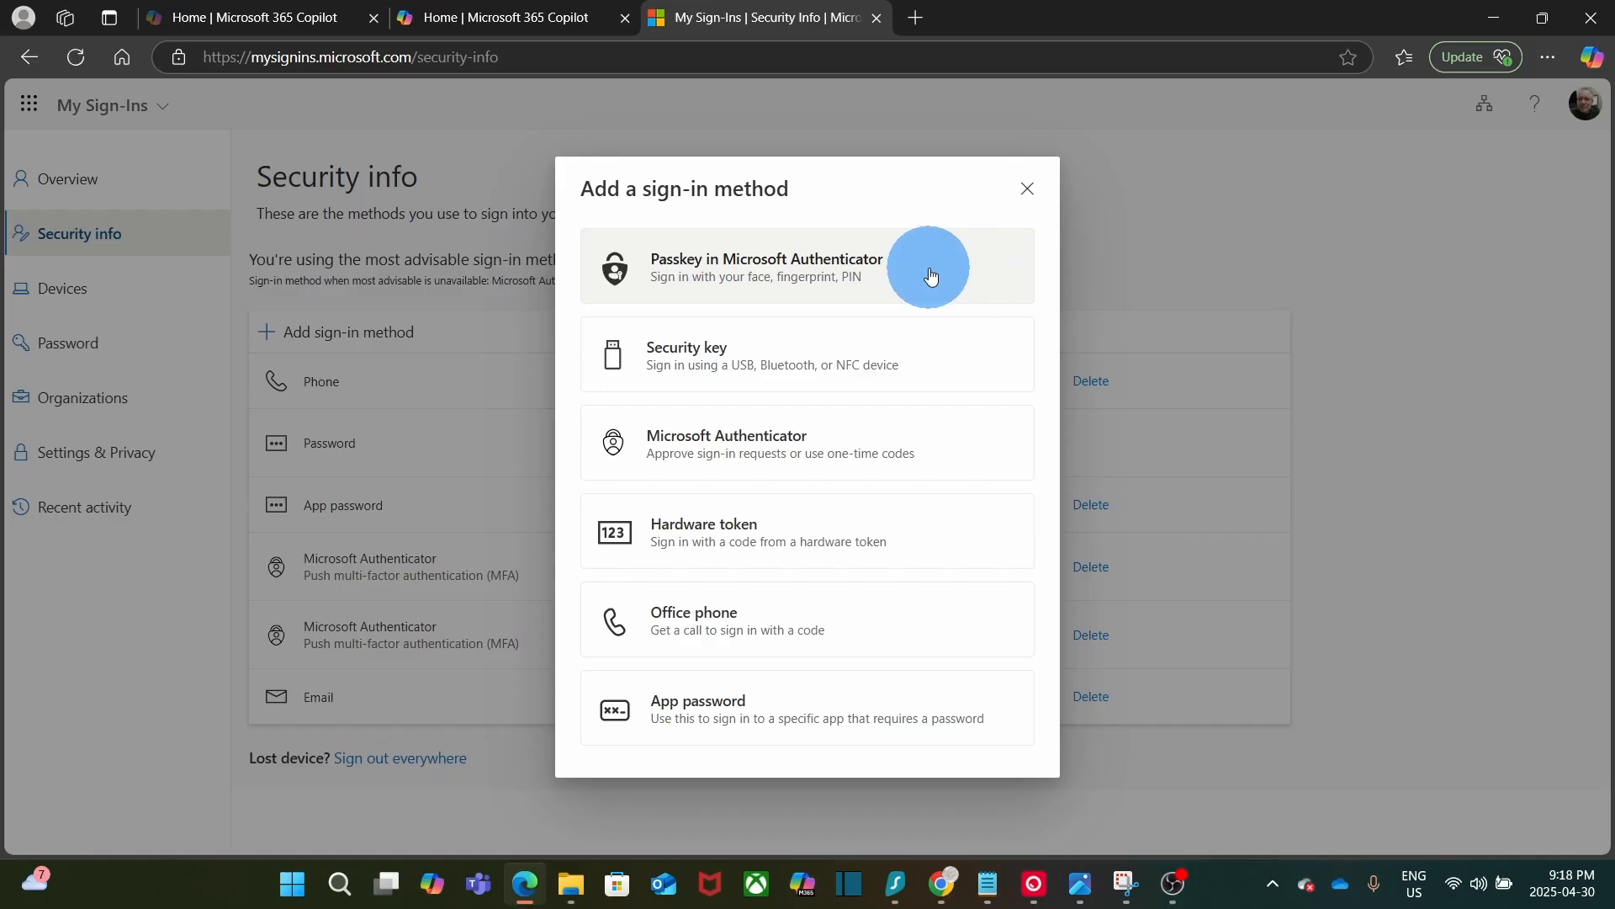
mouse_move(907, 279)
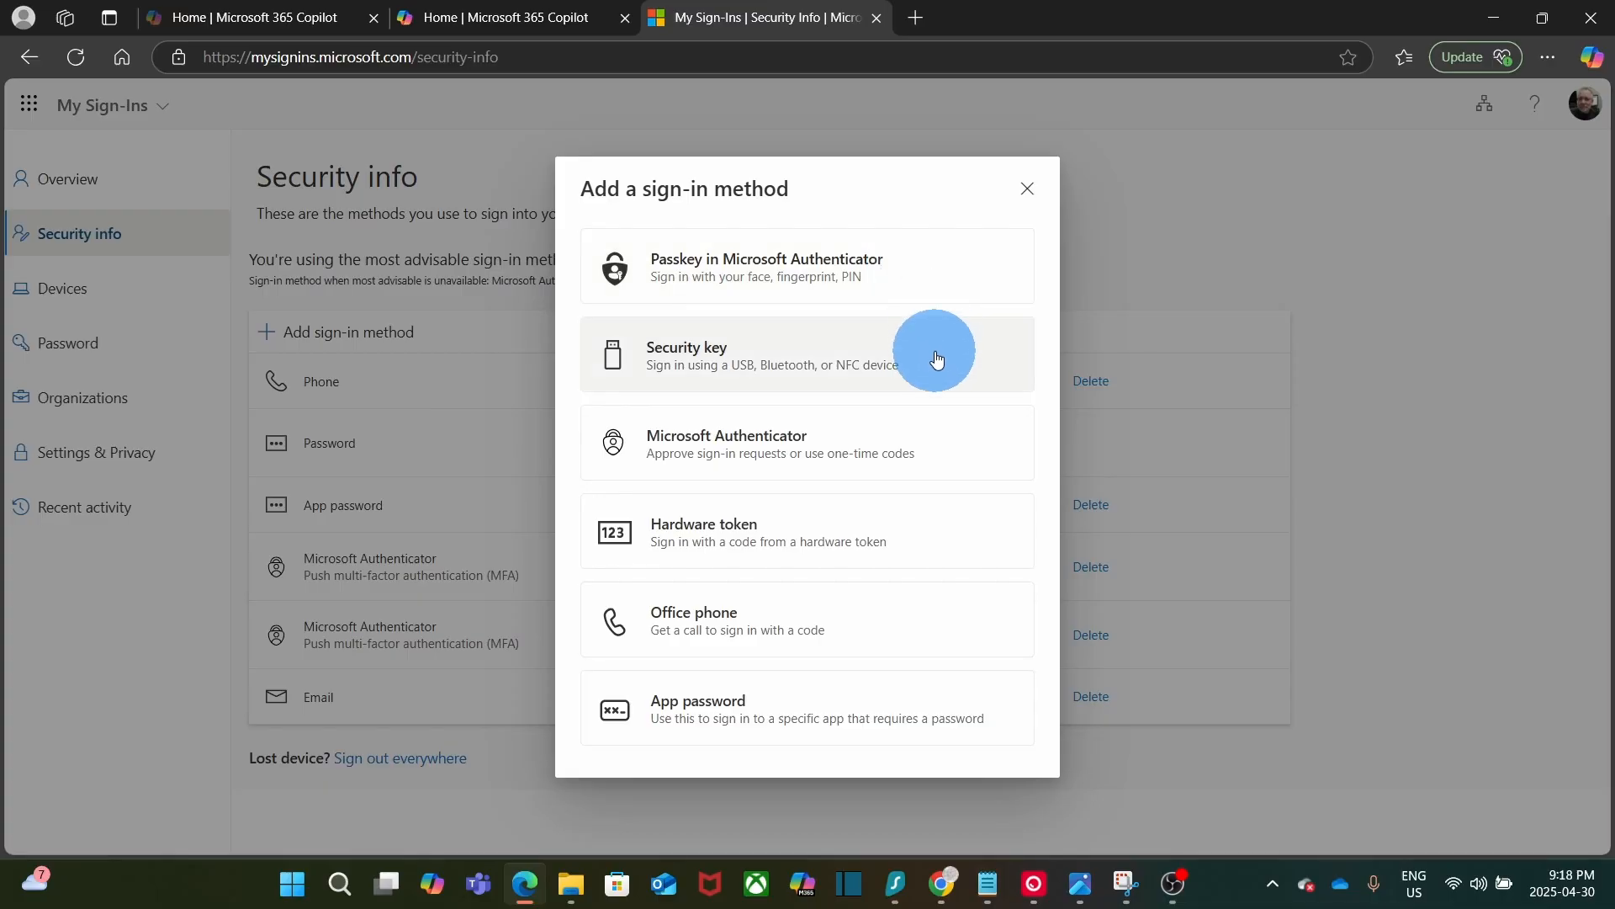
mouse_move(954, 362)
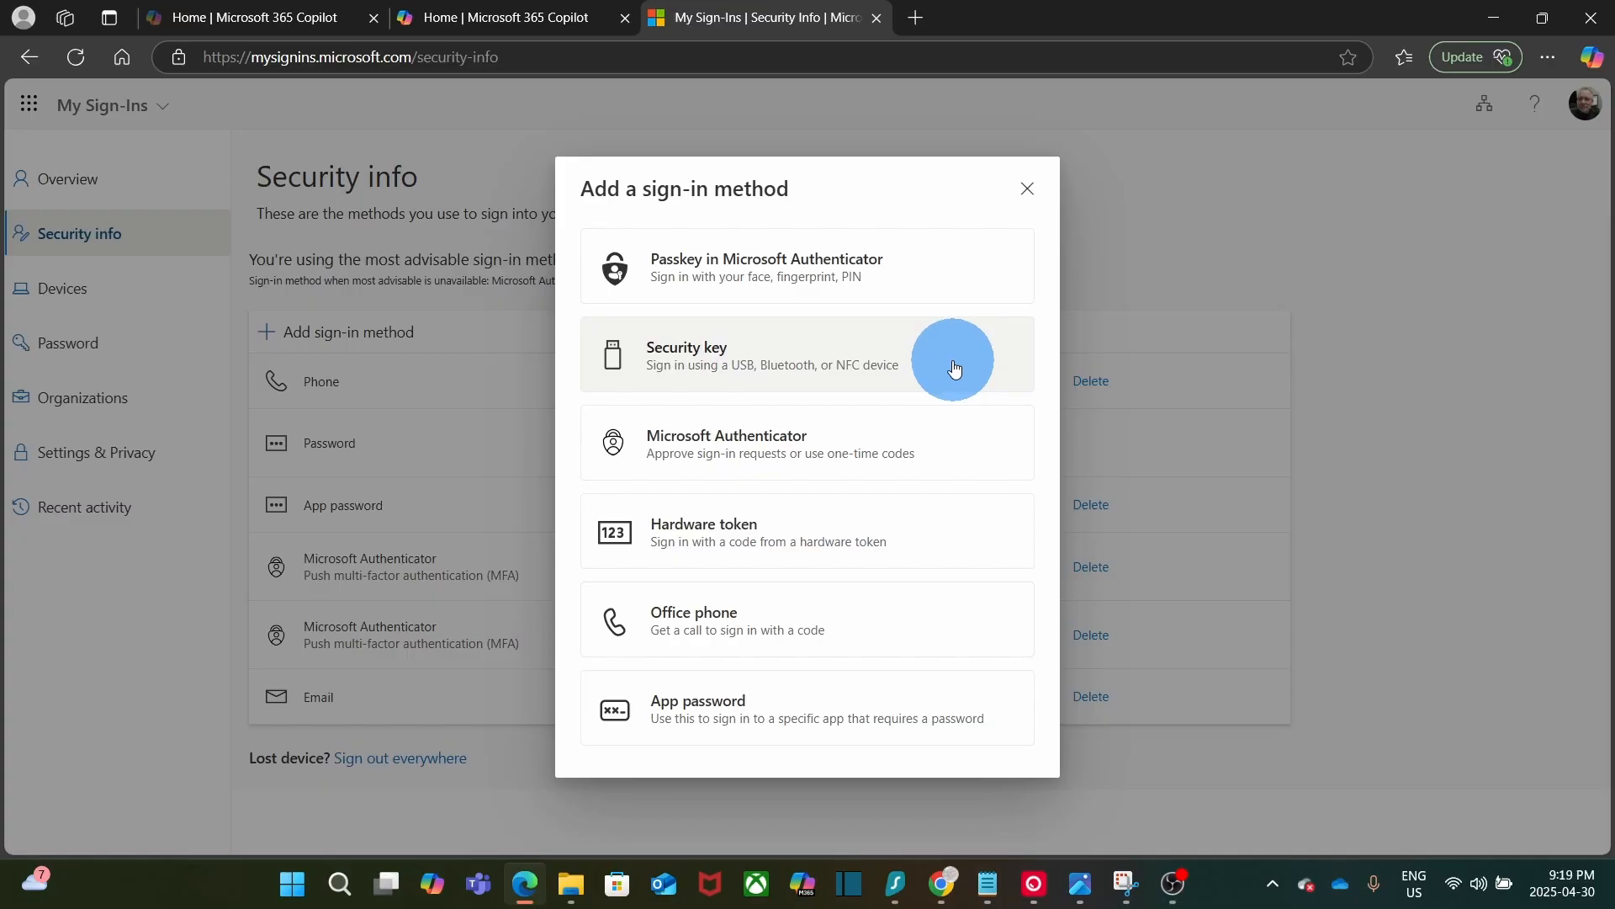
mouse_move(945, 456)
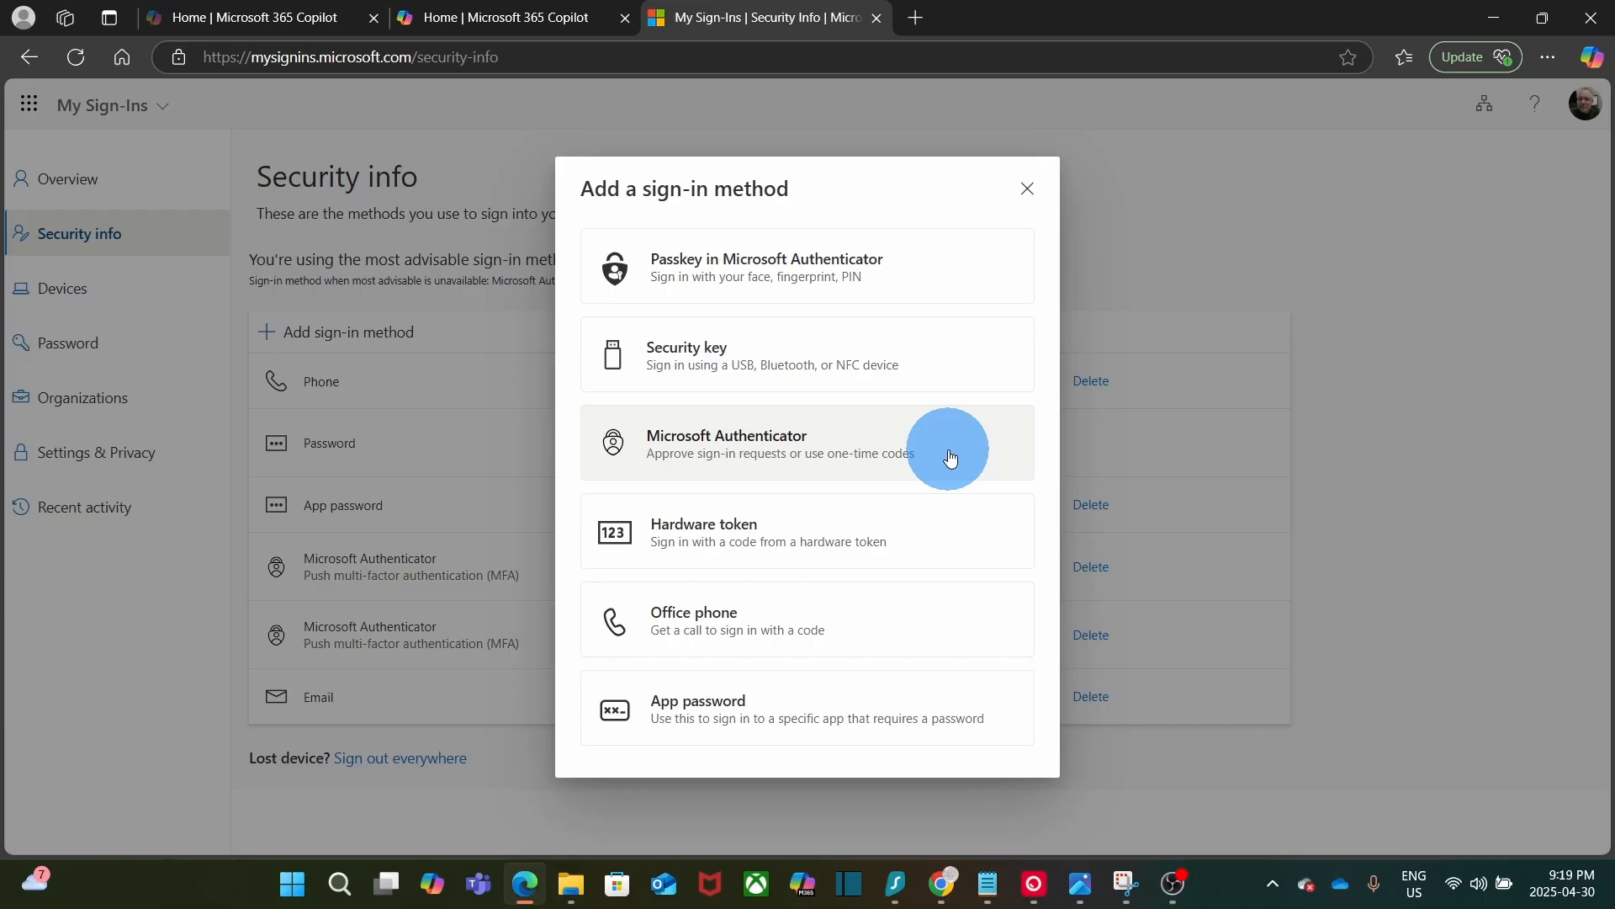
mouse_move(928, 522)
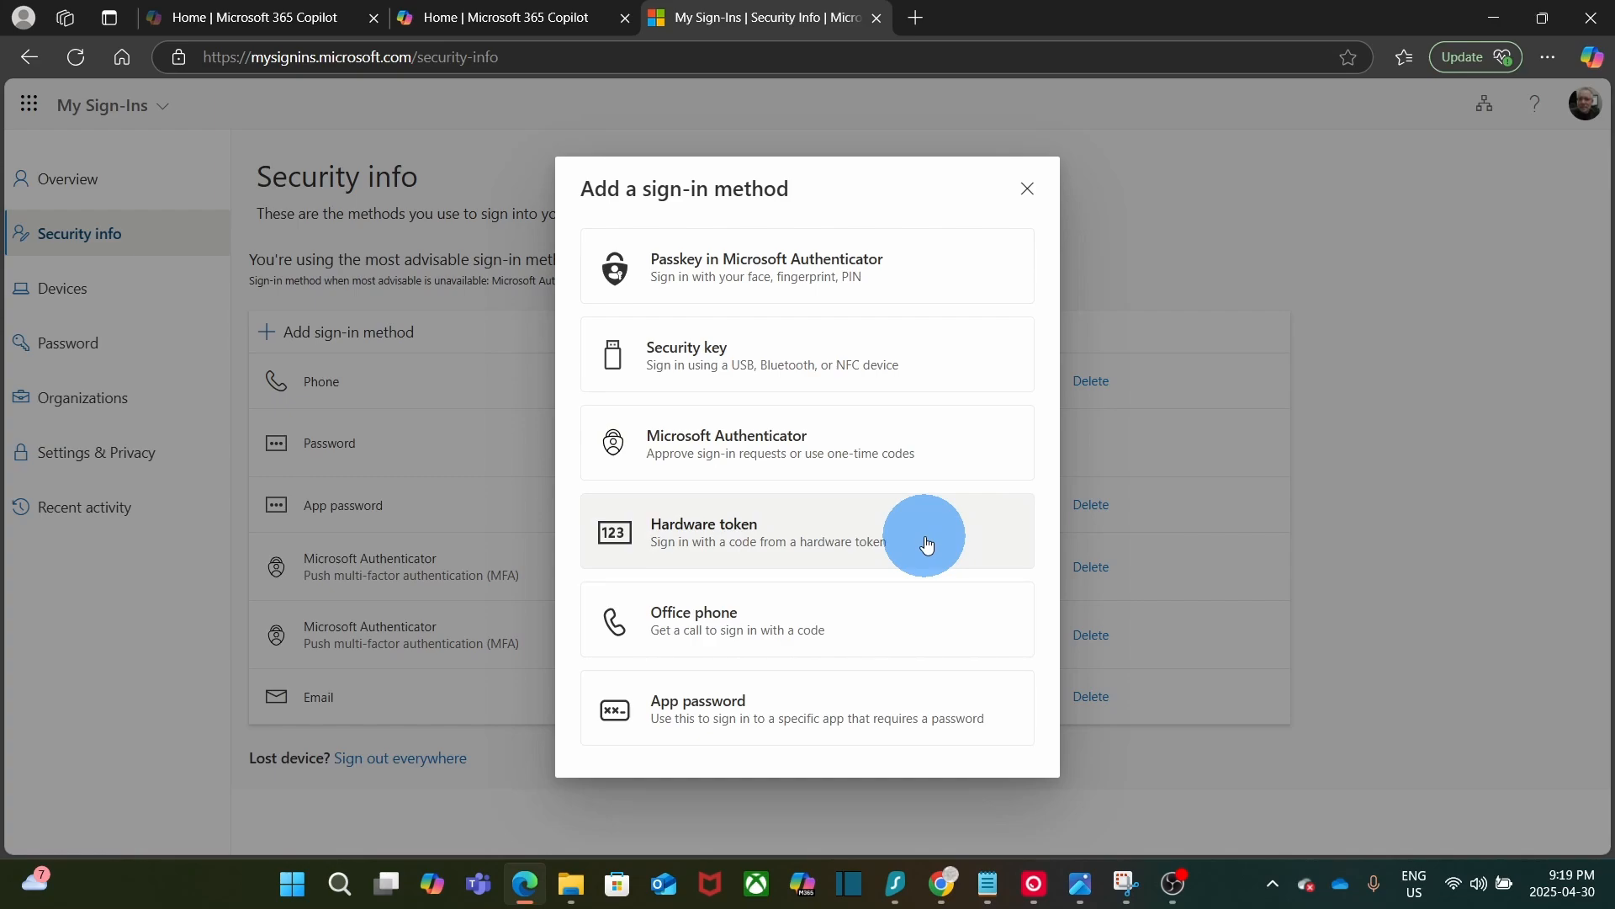
mouse_move(931, 540)
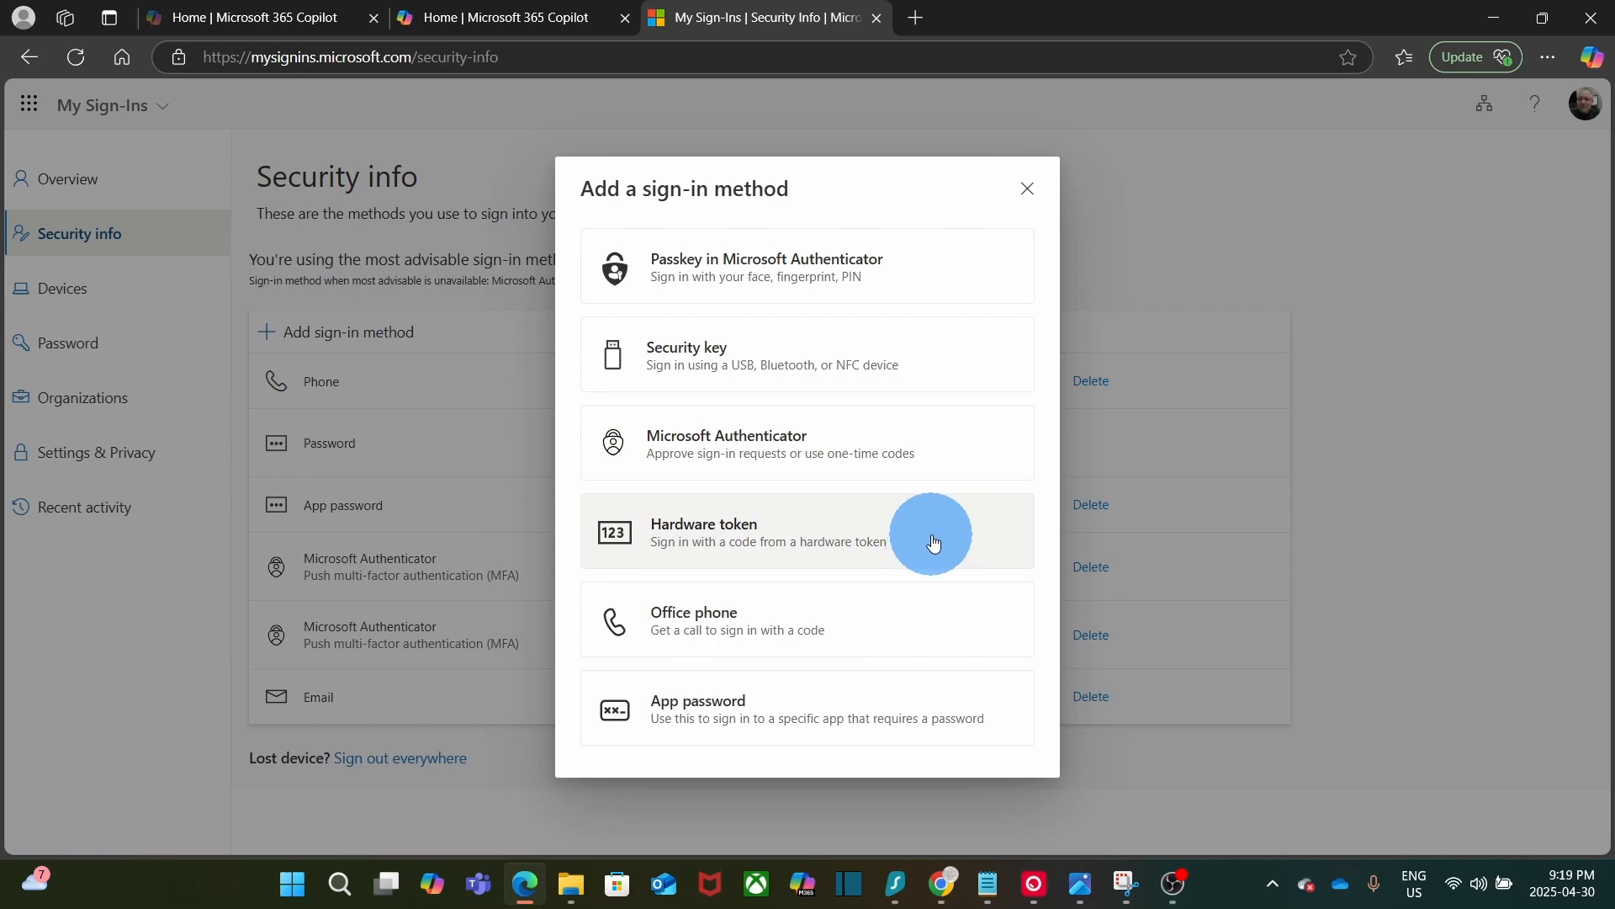
mouse_move(904, 626)
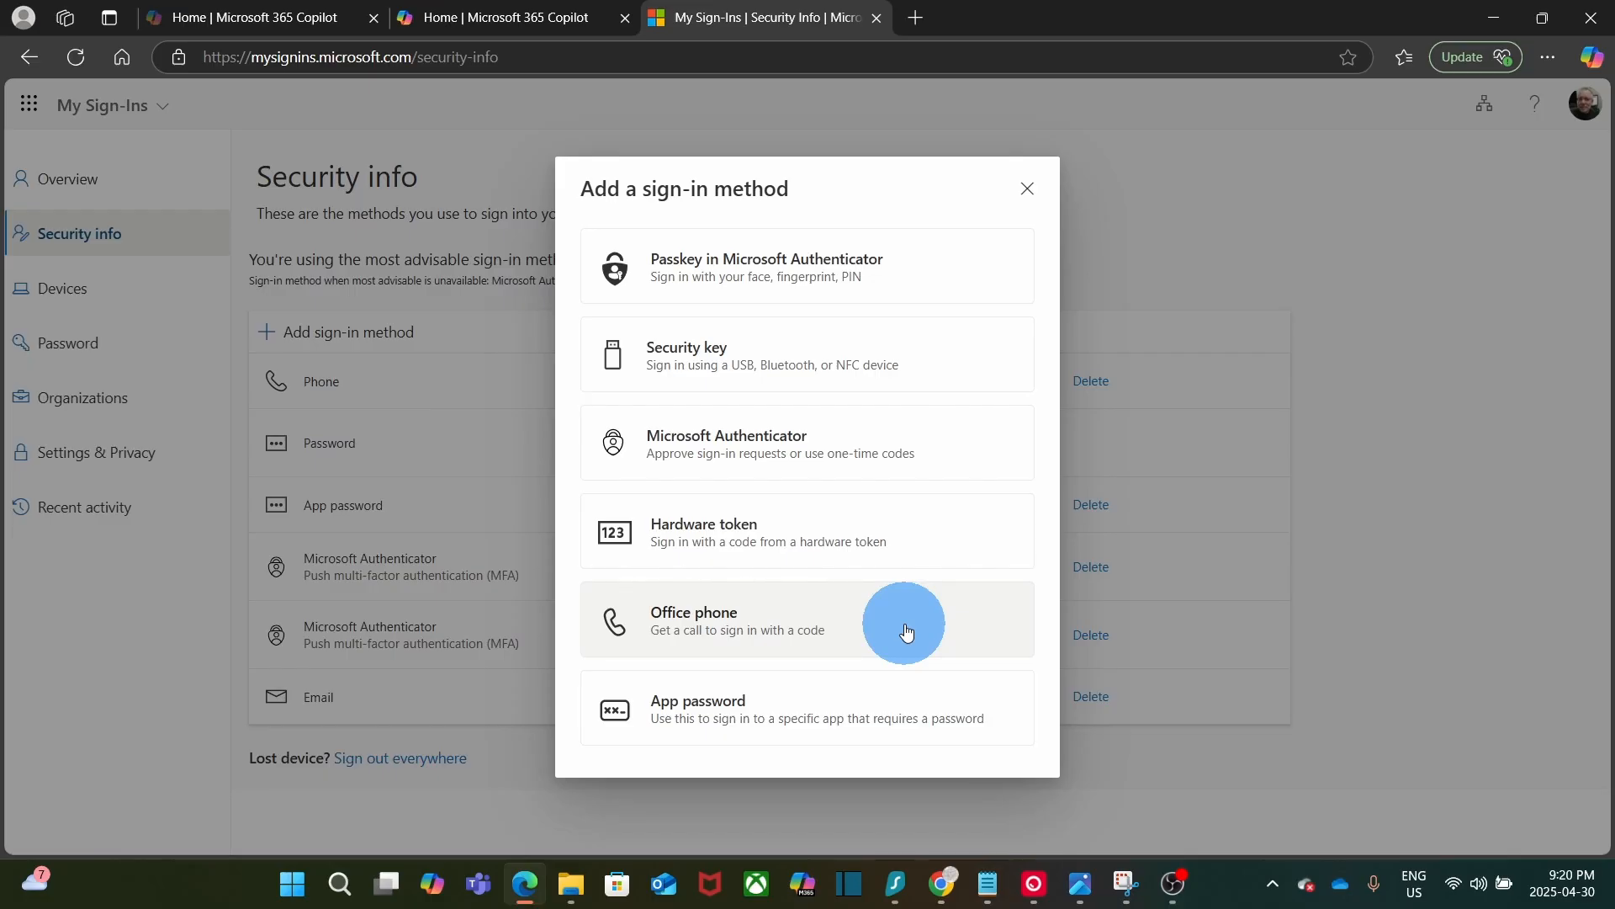
mouse_move(886, 690)
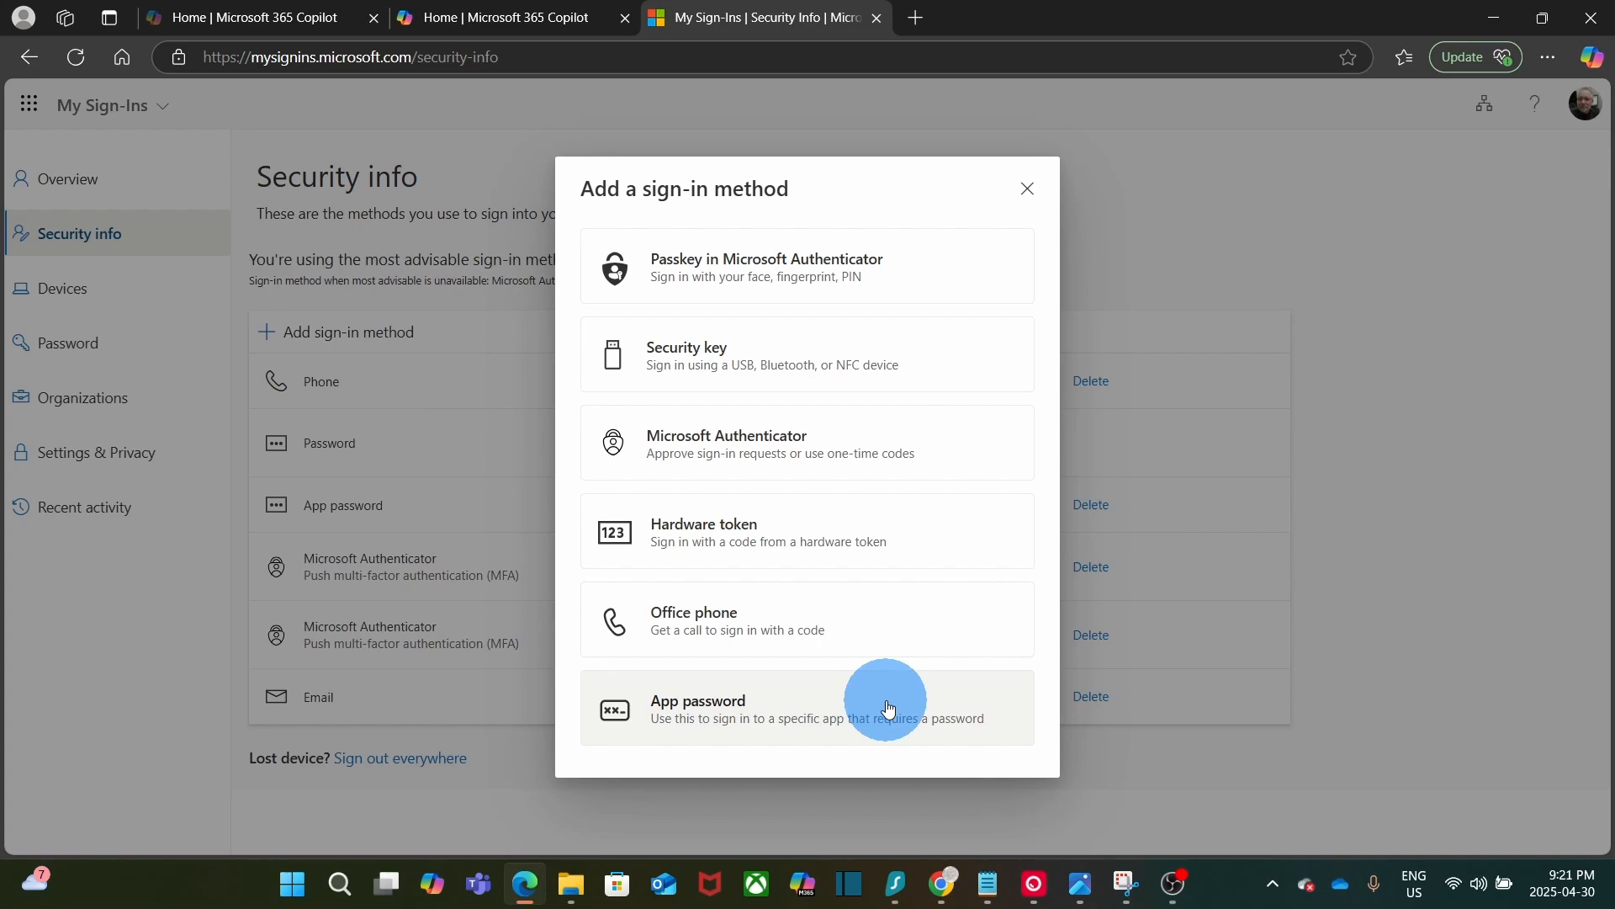
mouse_move(917, 366)
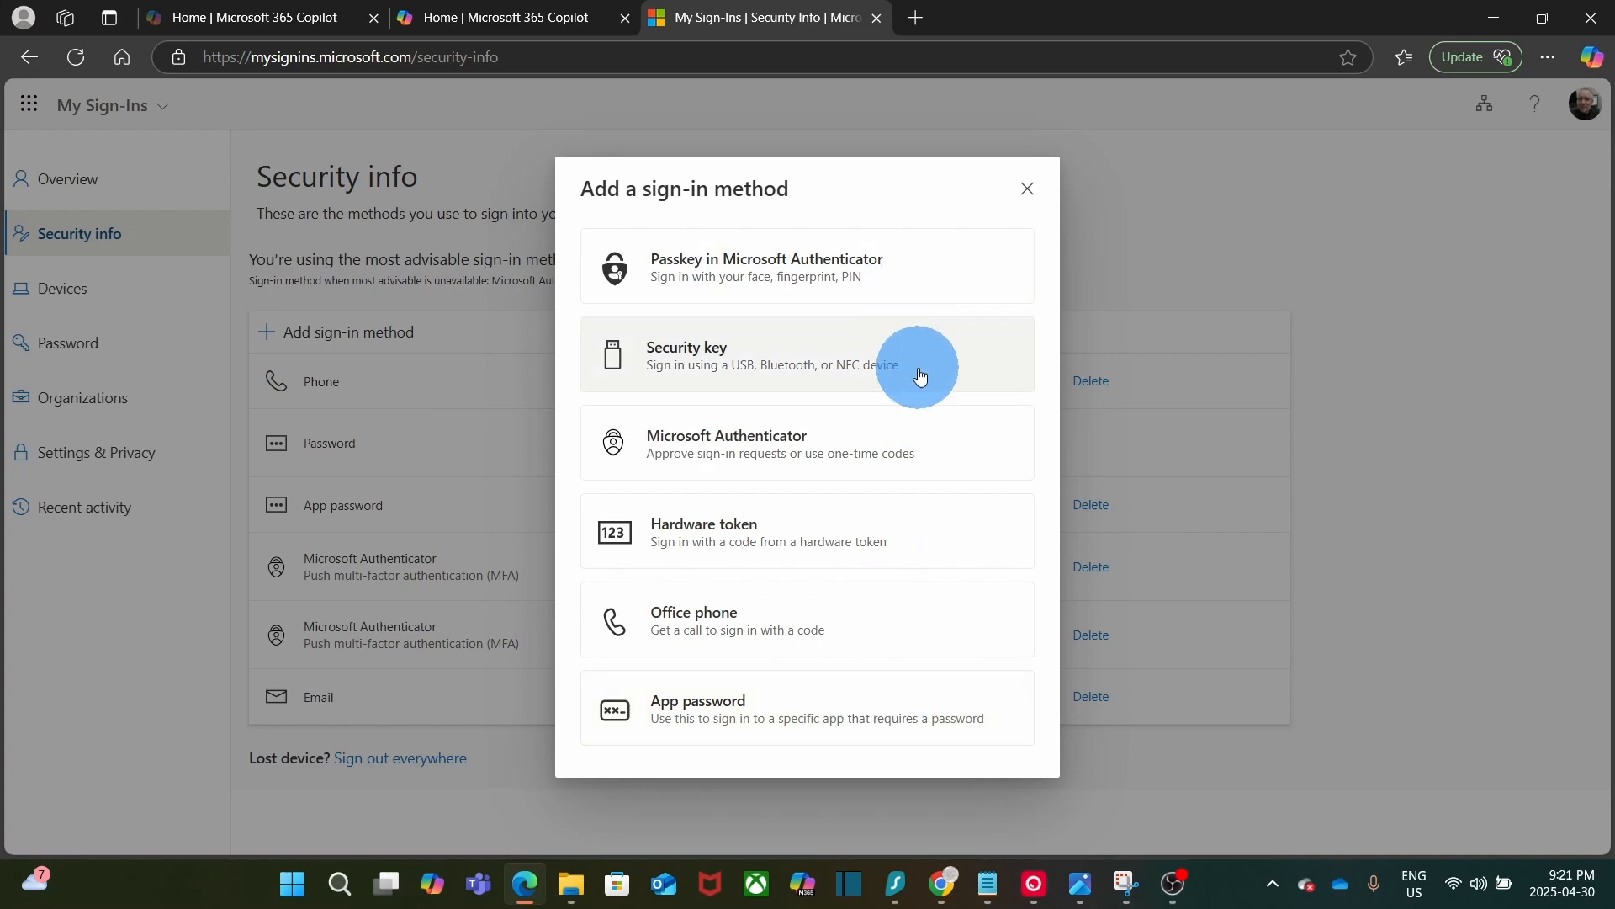
mouse_move(892, 540)
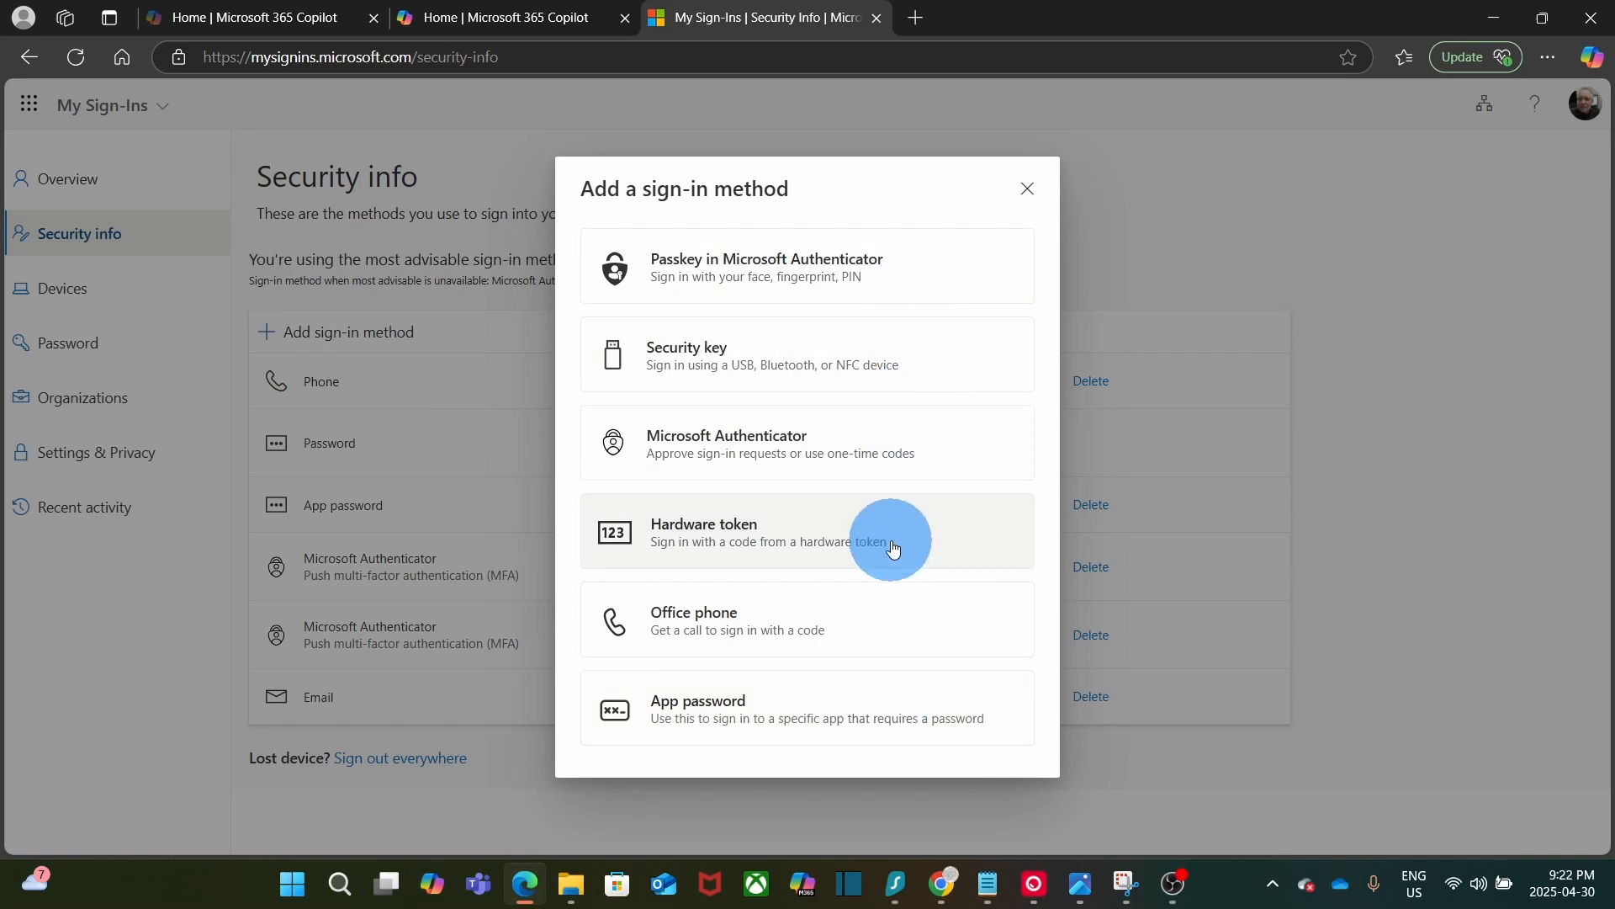
mouse_move(876, 636)
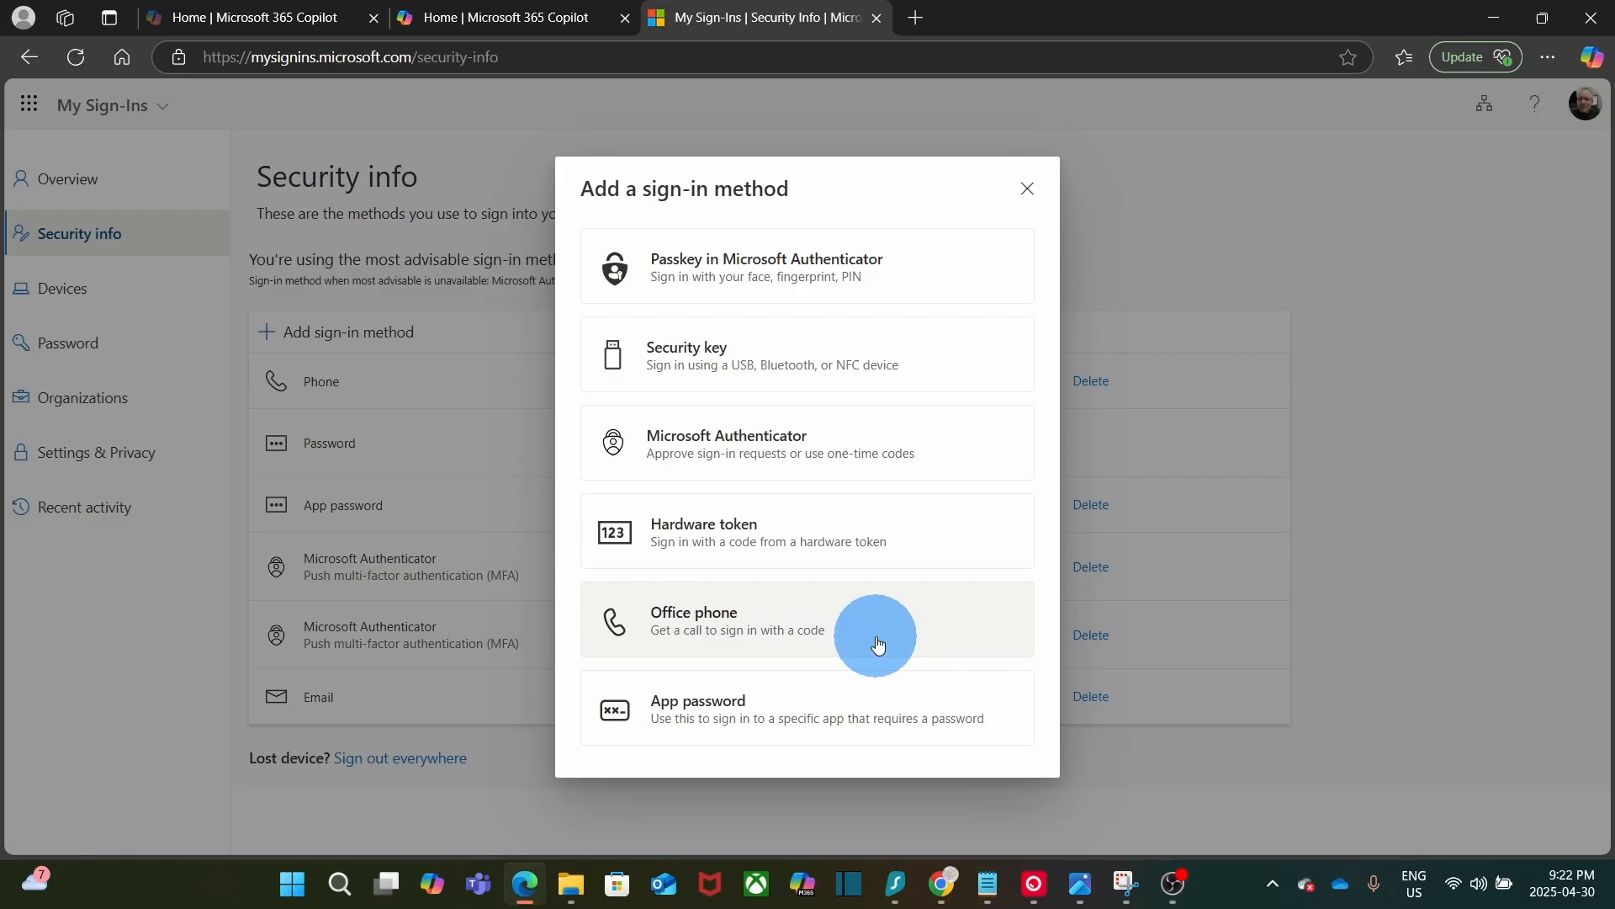
mouse_move(919, 629)
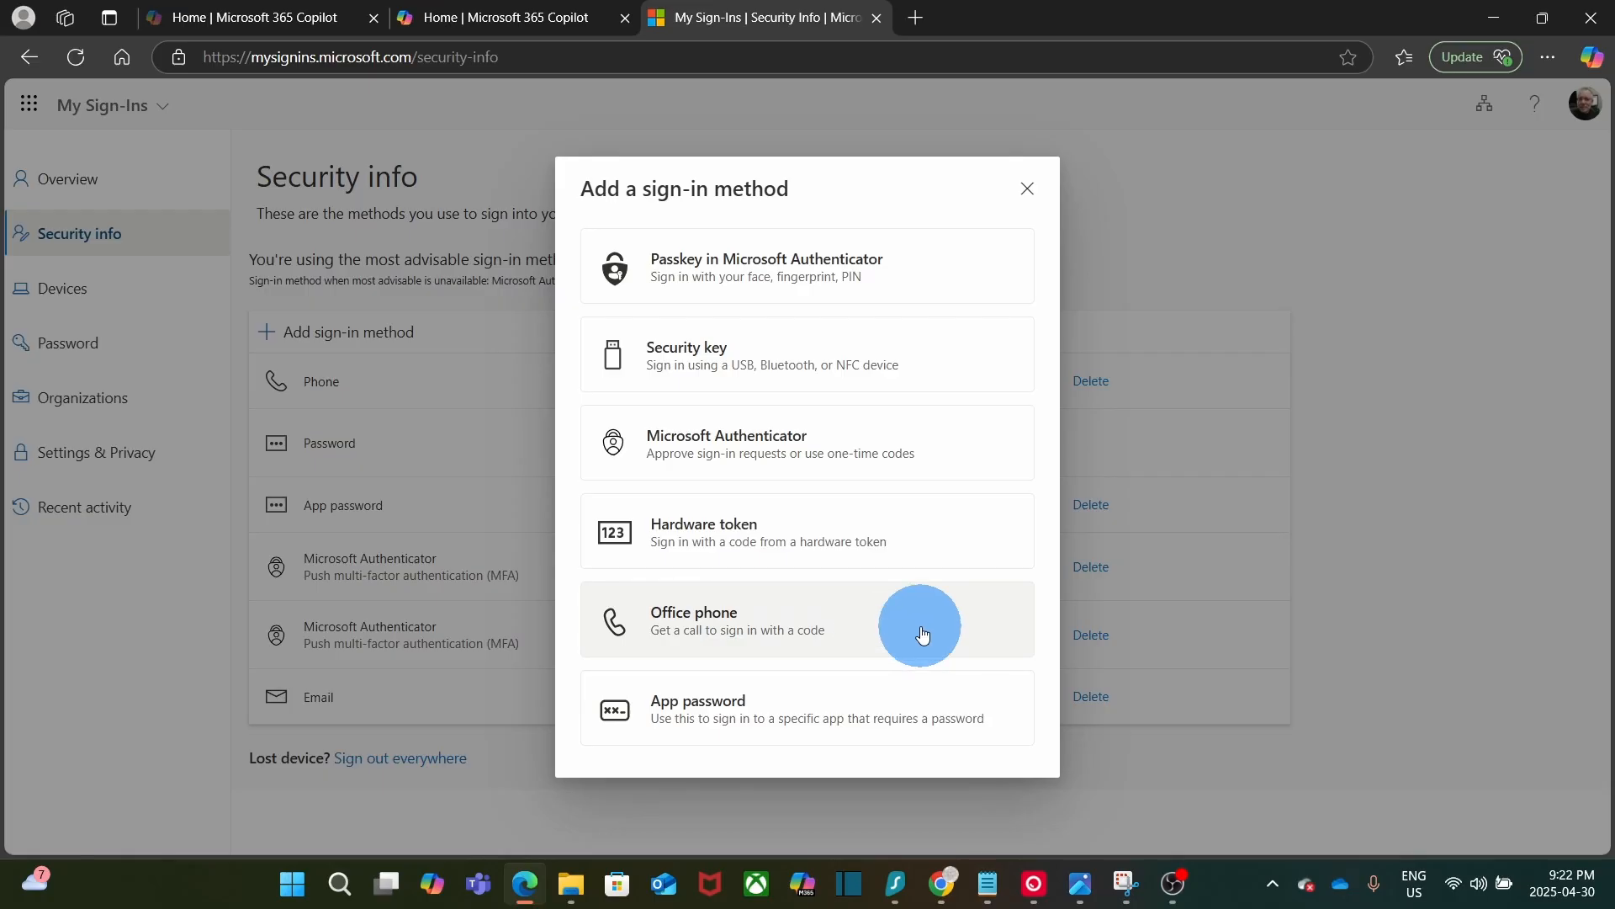
mouse_move(895, 660)
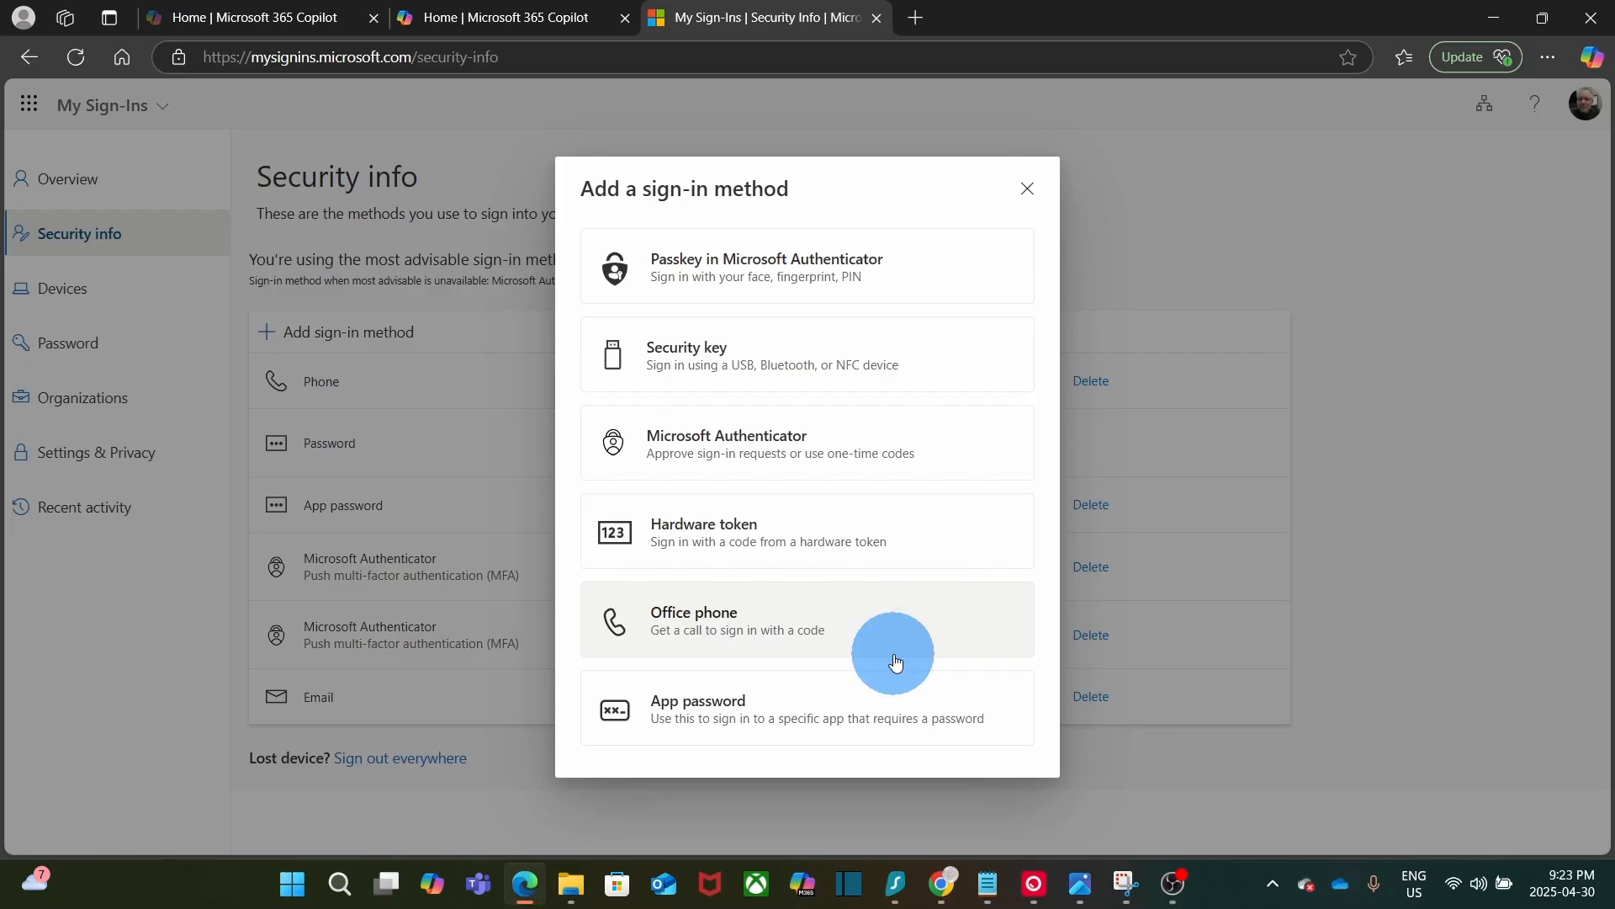
mouse_move(936, 487)
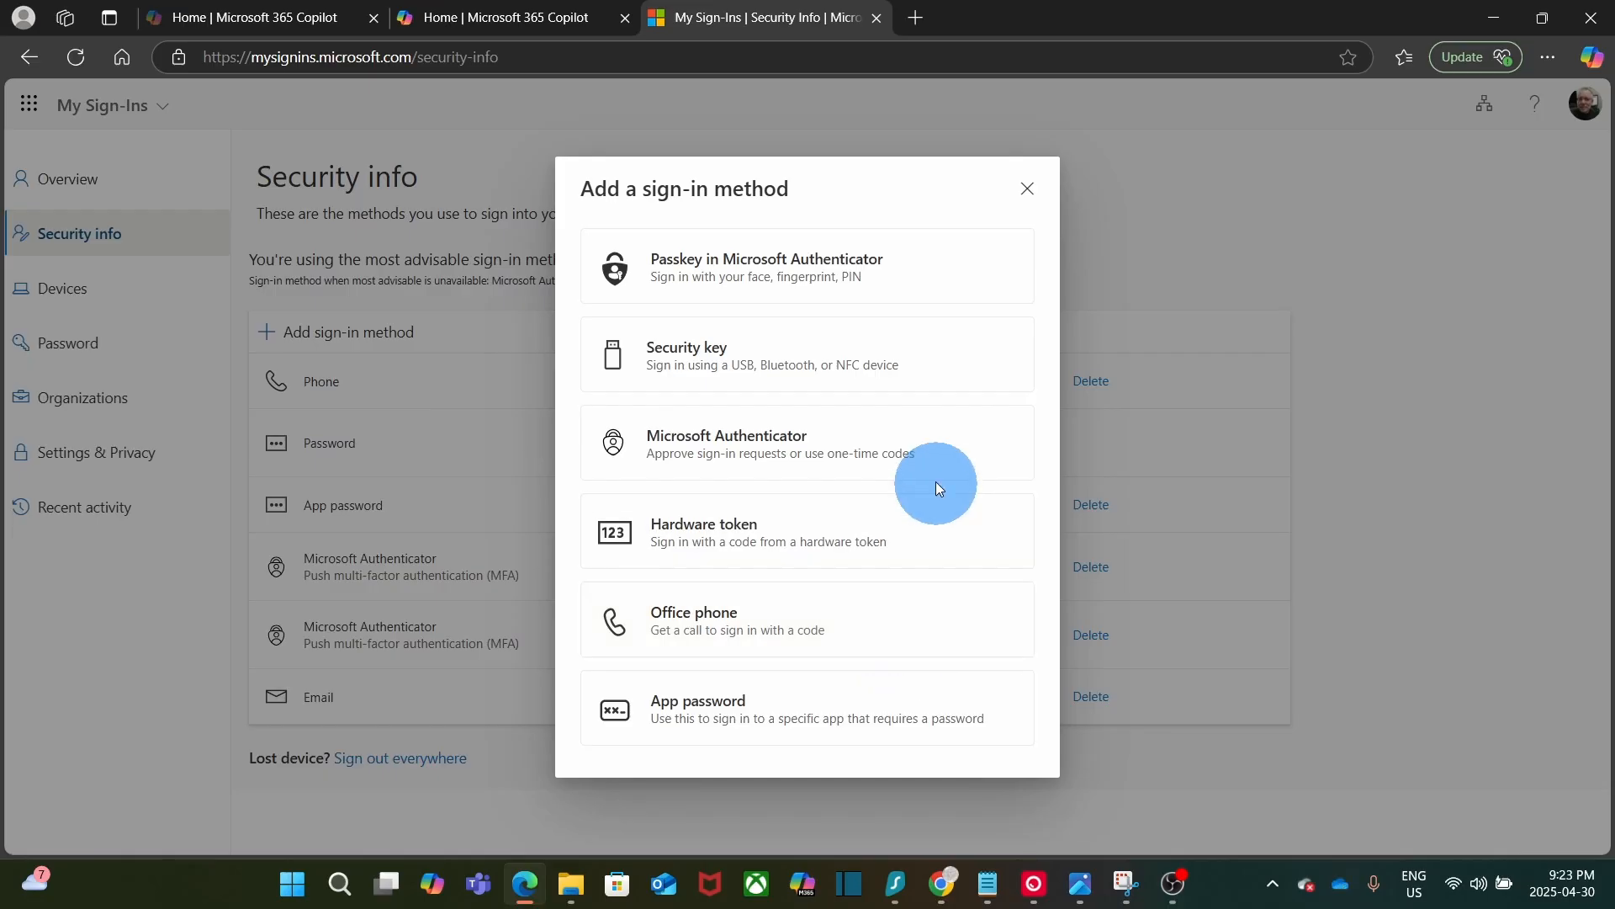
mouse_move(890, 450)
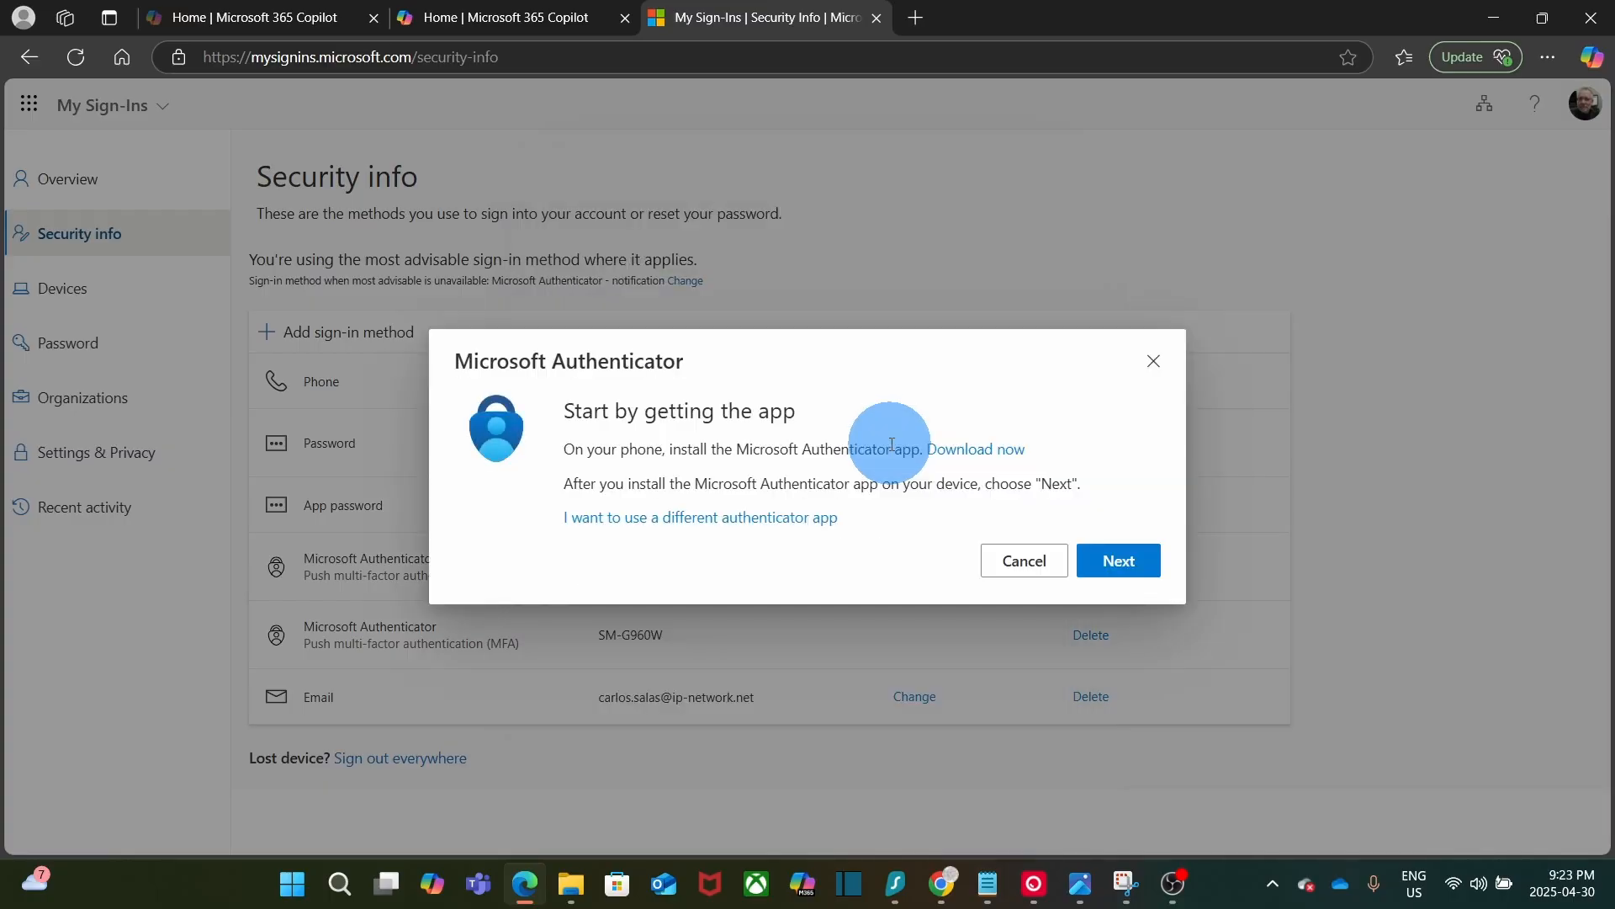
mouse_move(886, 443)
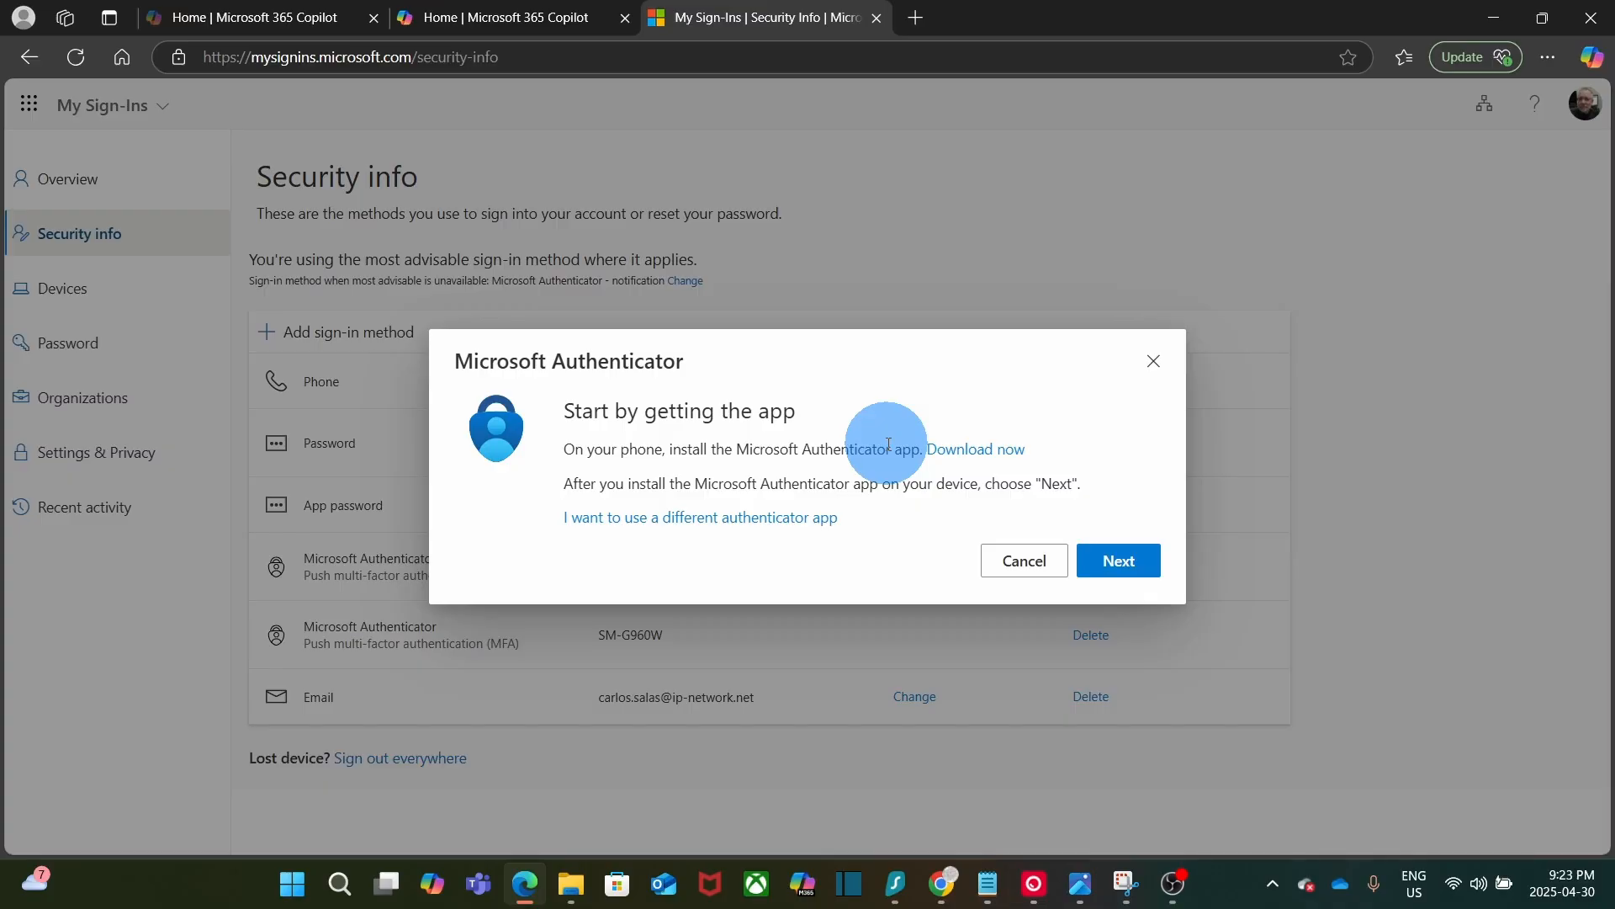